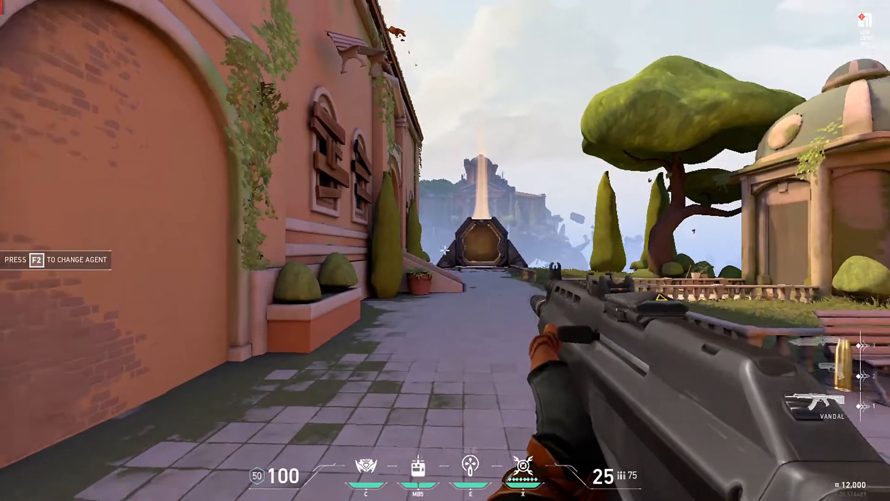
- Over Valorant, save an instant replay, start recording, and show the Display colour settings
key("3")
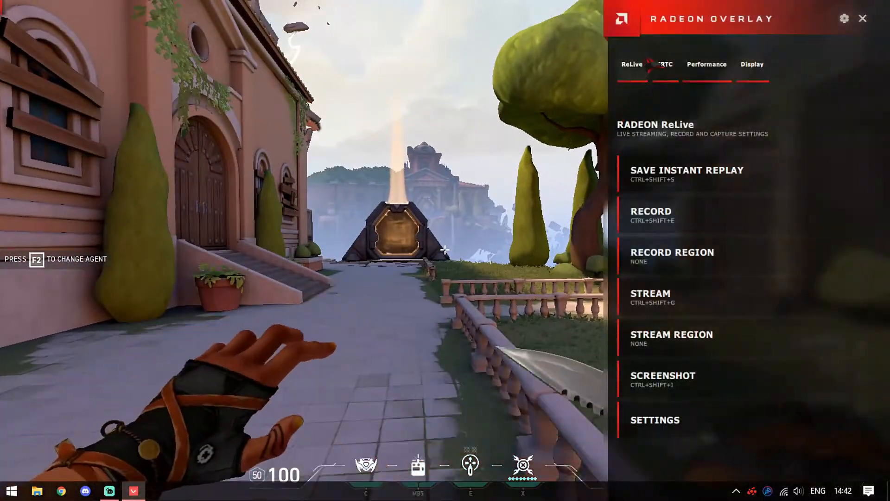
left_click(687, 174)
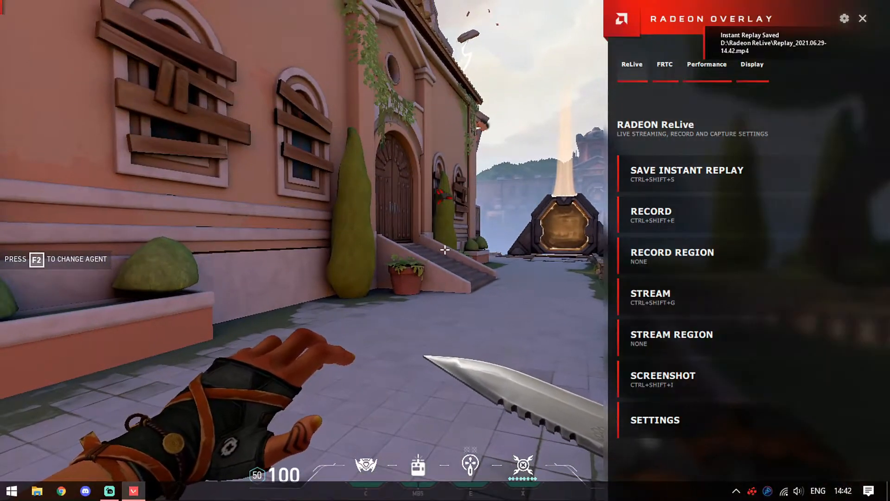
left_click(651, 215)
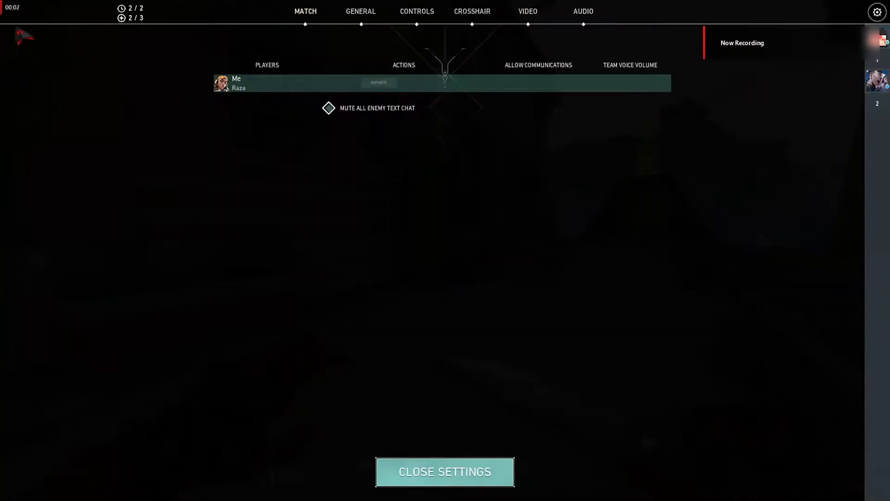
left_click(445, 471)
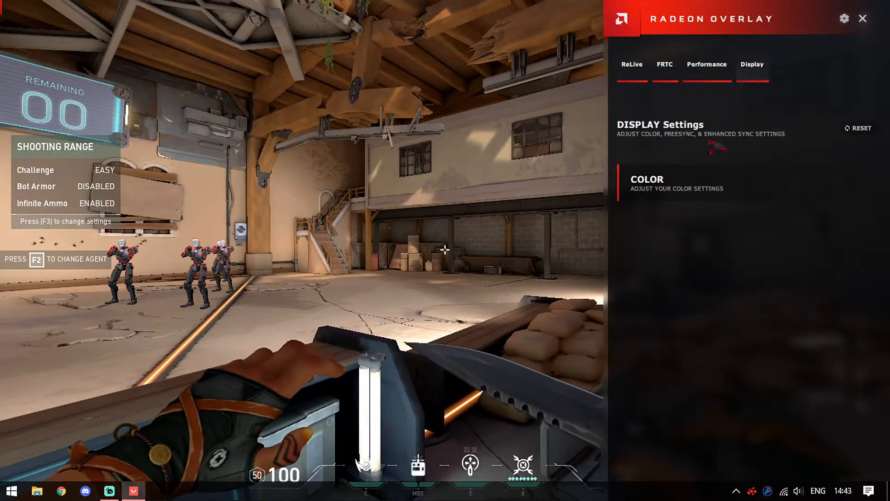
left_click(647, 179)
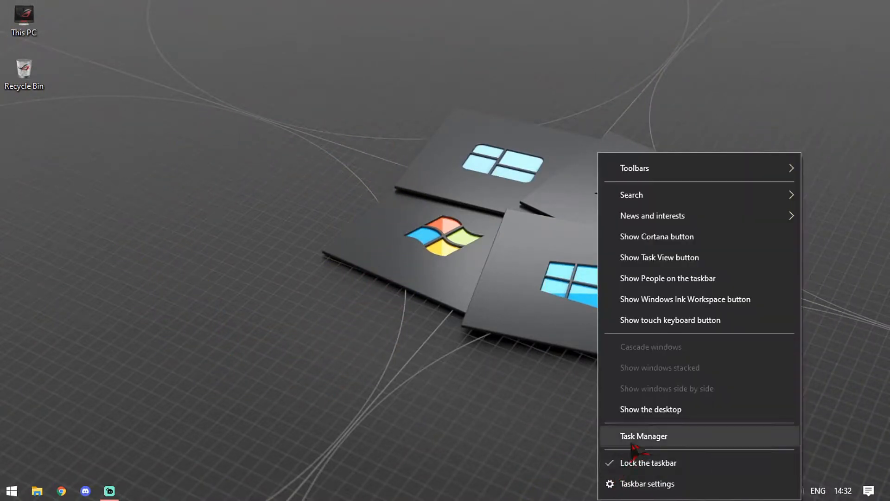
- End AMD Crash Defender, External Events client and service, and User Experience Program processes
left_click(644, 436)
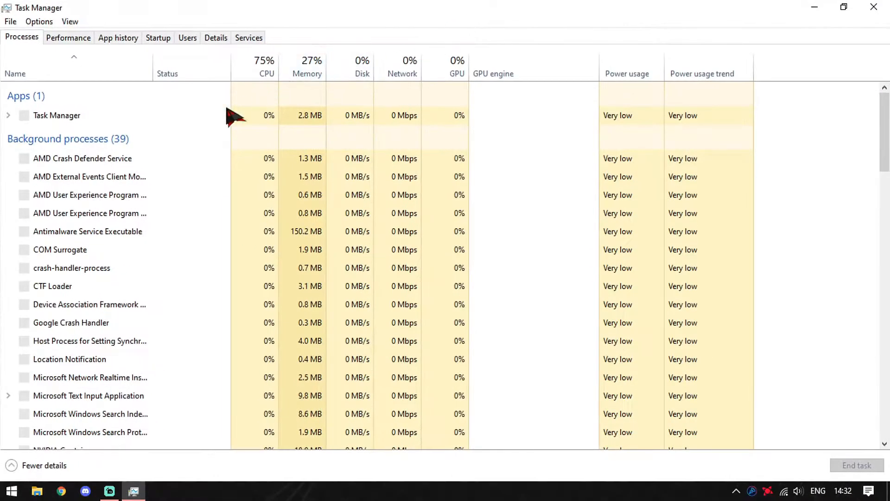
right_click(51, 176)
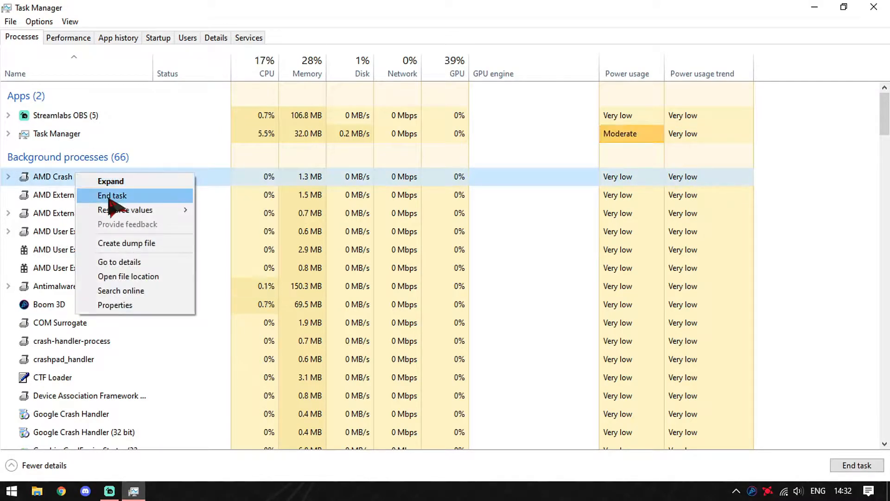
left_click(112, 195)
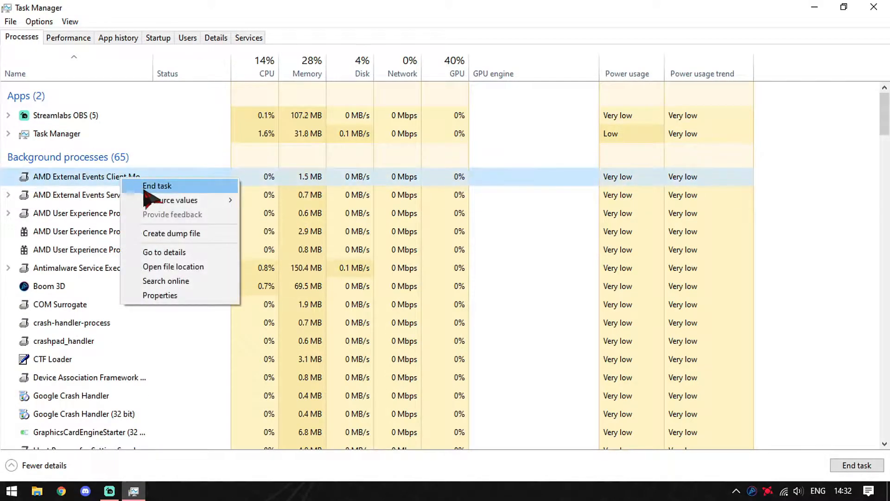
left_click(157, 186)
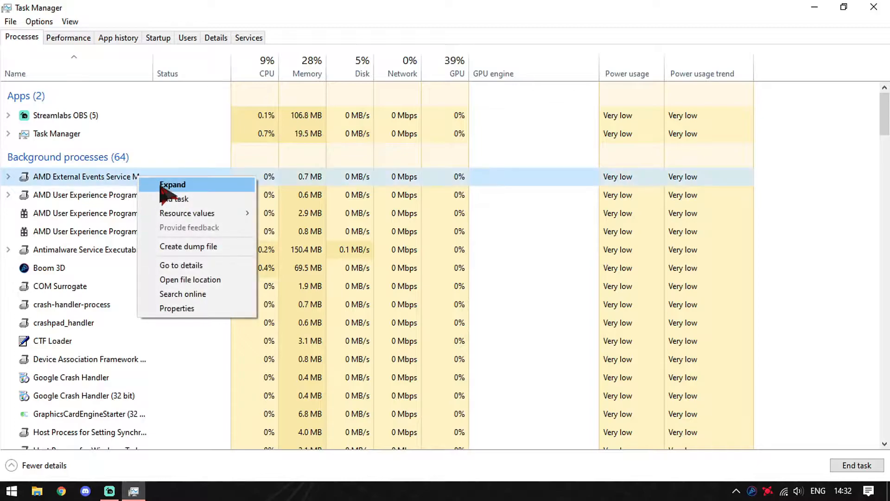
left_click(175, 198)
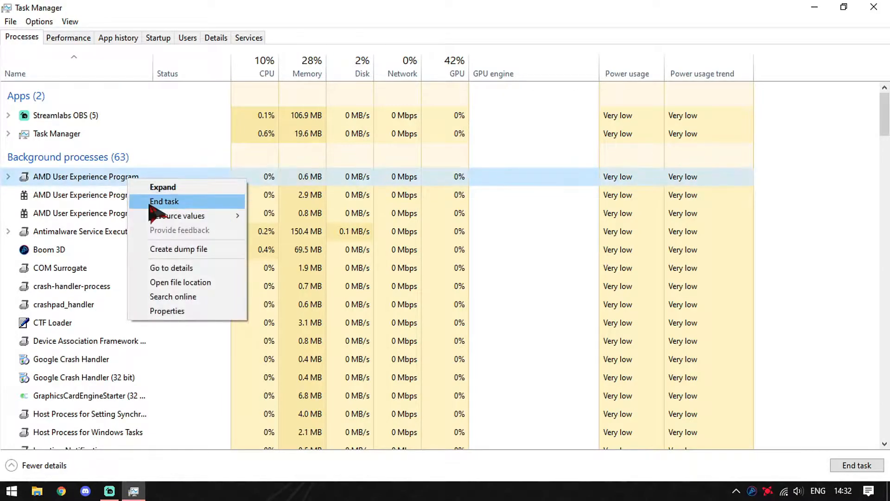
left_click(164, 201)
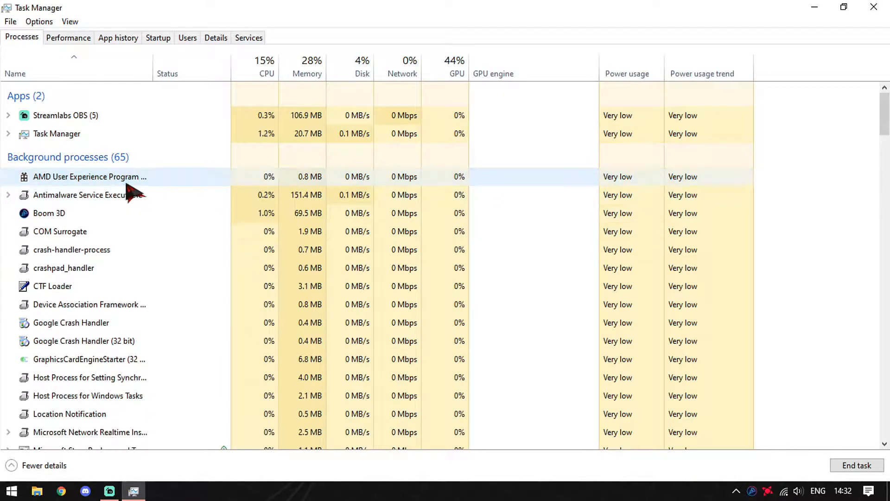
scroll("down", 3)
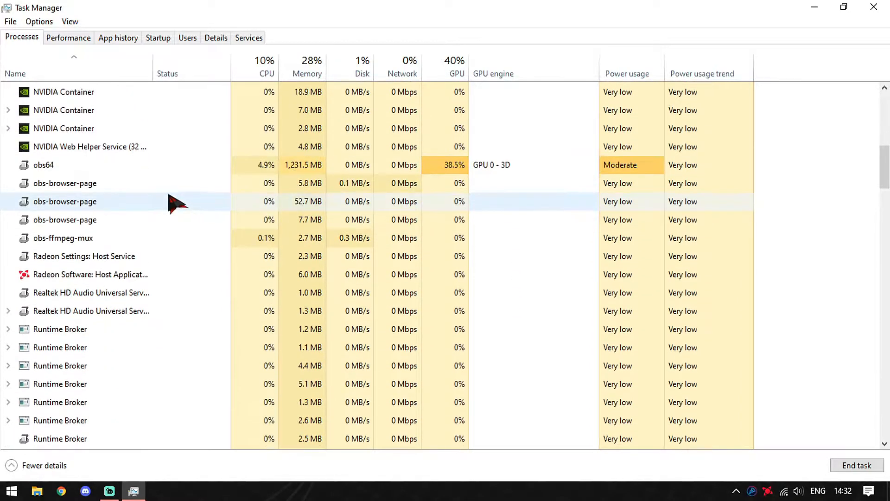
left_click(89, 274)
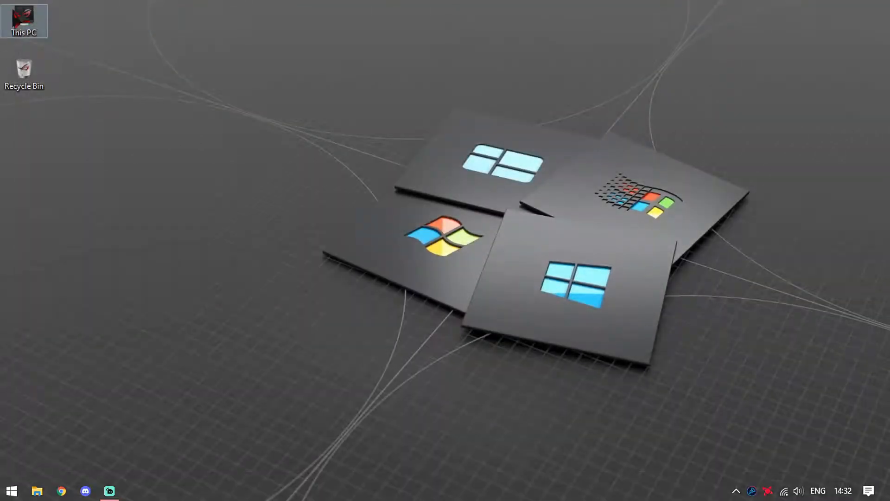
- Copy CNext out of the AMD Settings Software (OLD UI) archive into Downloads
left_click(38, 490)
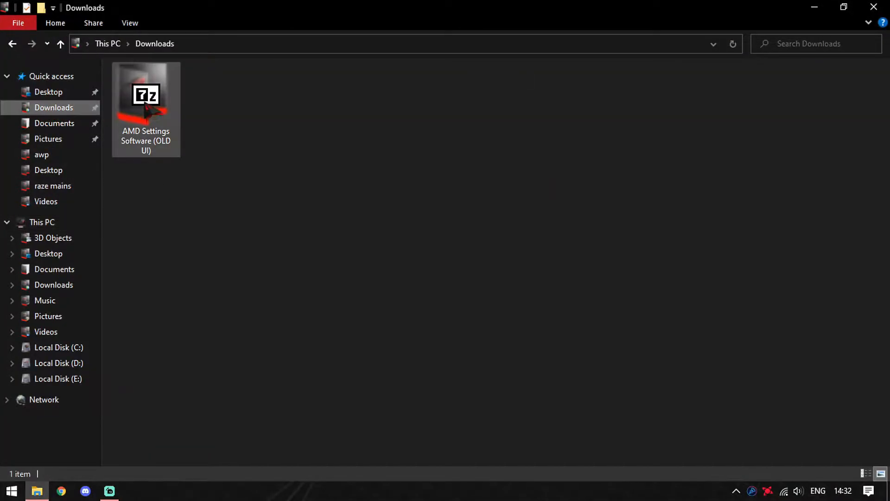
double_click(146, 100)
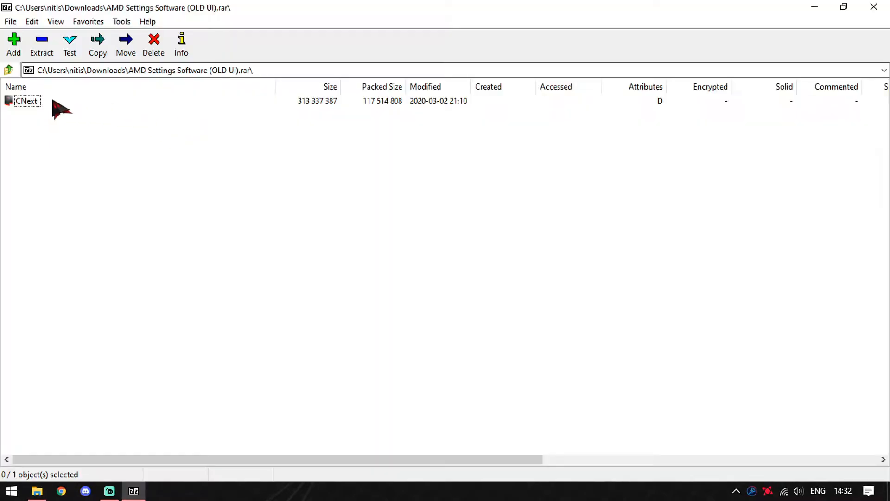
left_click(97, 44)
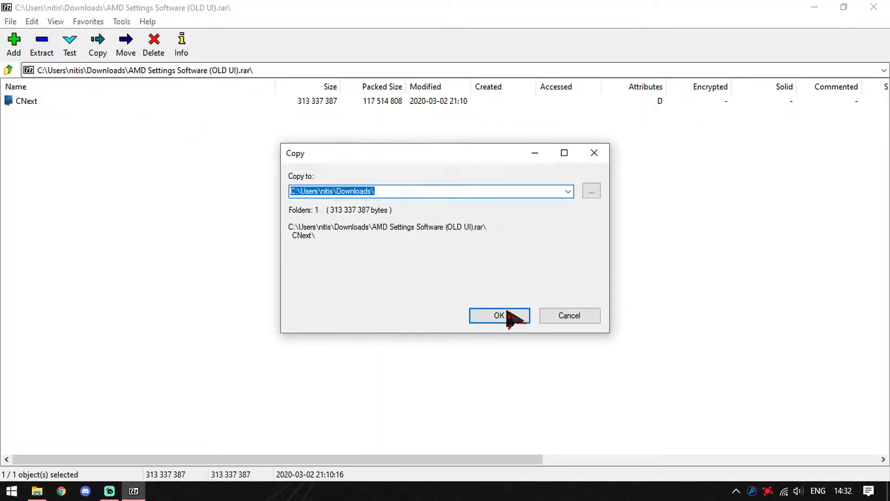
left_click(499, 315)
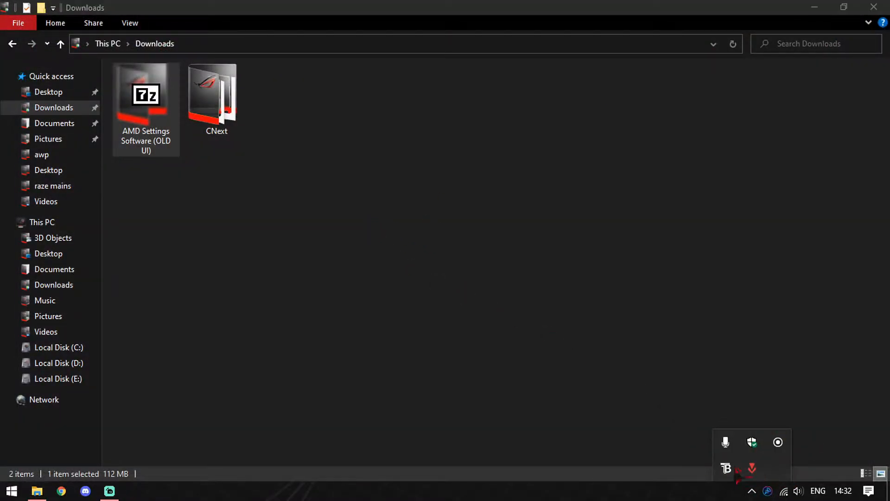
left_click(217, 100)
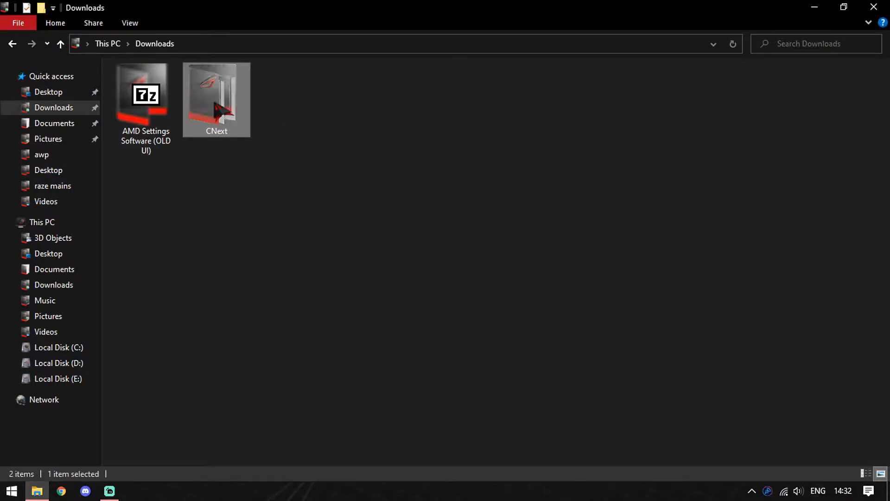
- Rename the existing Program Files\AMD\CNext folder to 'CNext bak' and paste the extracted CNext beside it
left_click(58, 347)
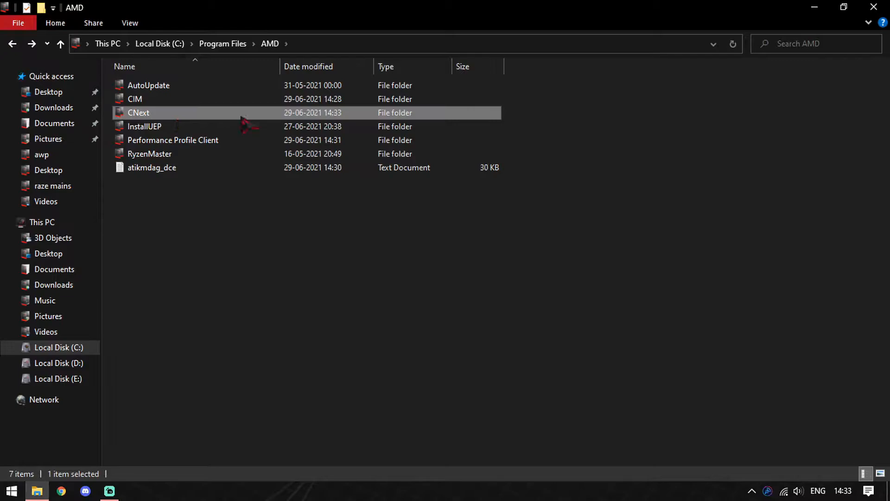
double_click(138, 112)
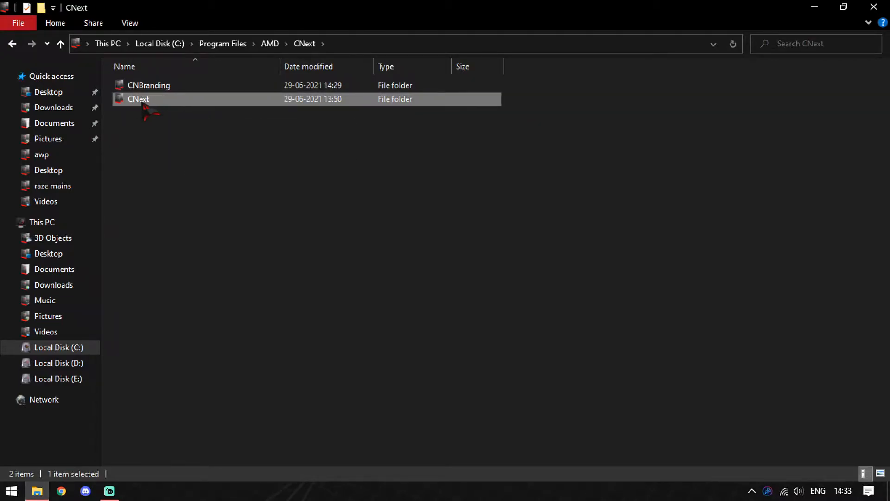
double_click(139, 99)
type(" bak")
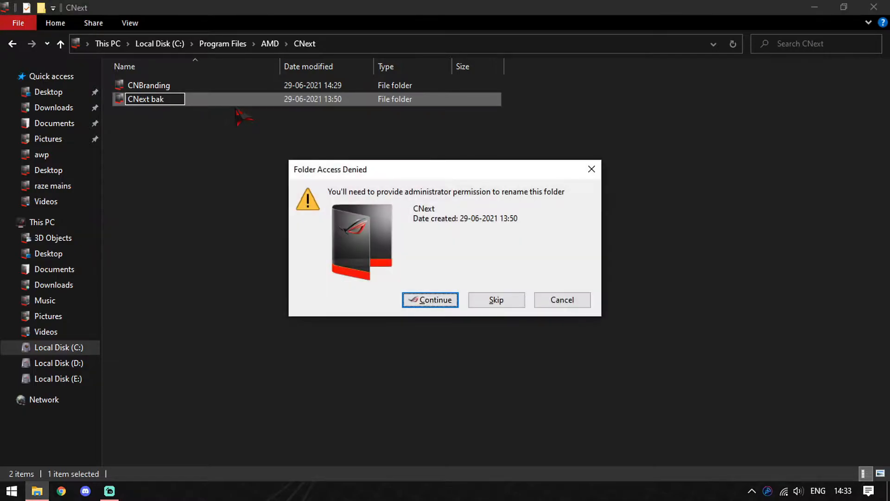
left_click(430, 300)
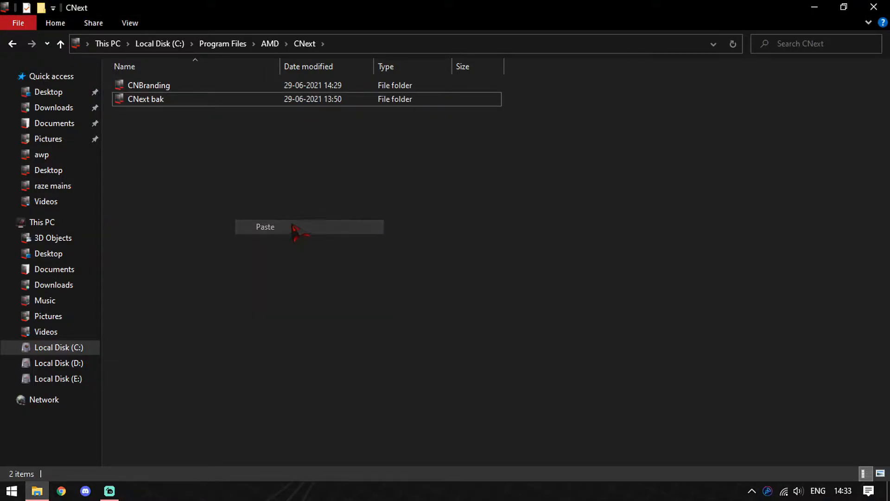
left_click(265, 227)
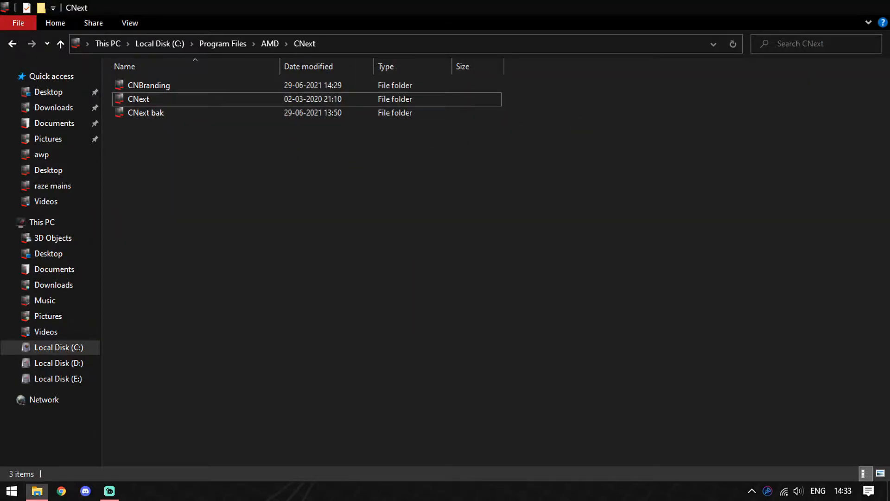
left_click(10, 490)
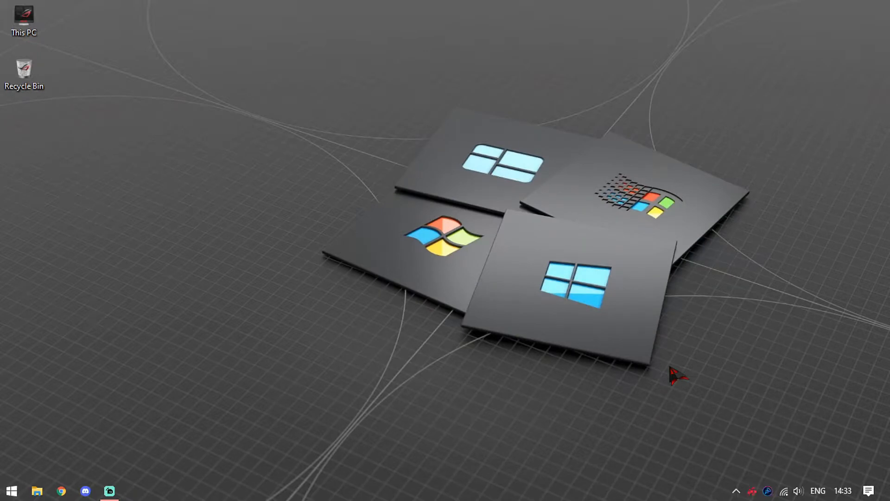
mouse_move(767, 491)
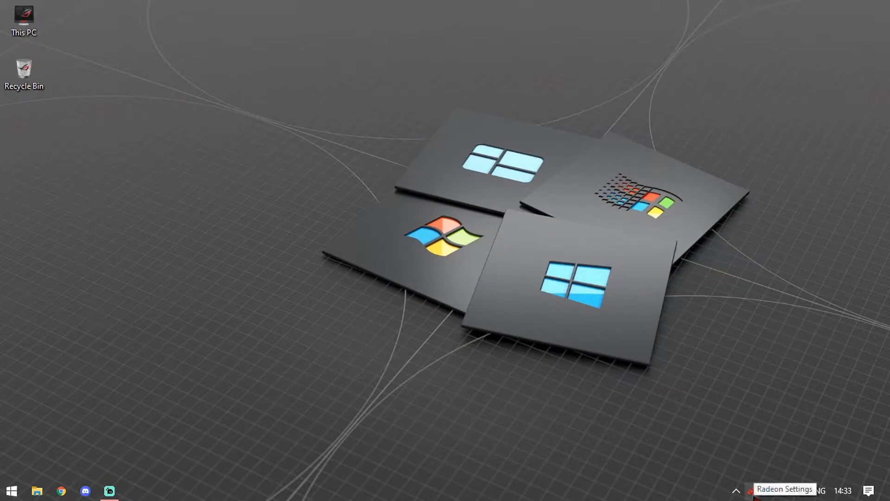
mouse_move(671, 329)
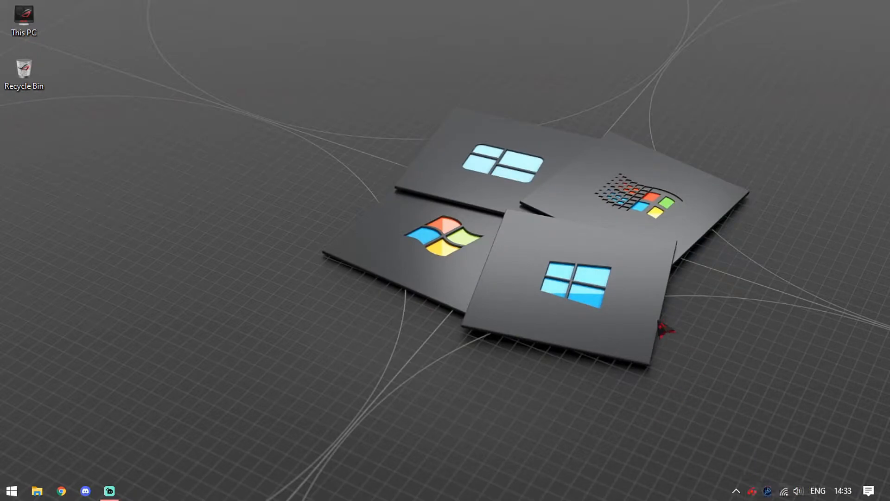
- Launch Radeon Settings from the taskbar and maximise its window
left_click(131, 491)
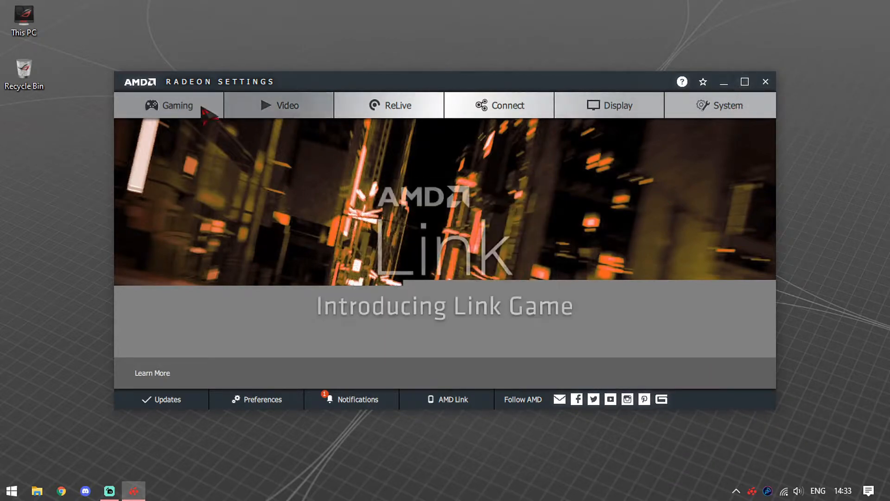
left_click(745, 82)
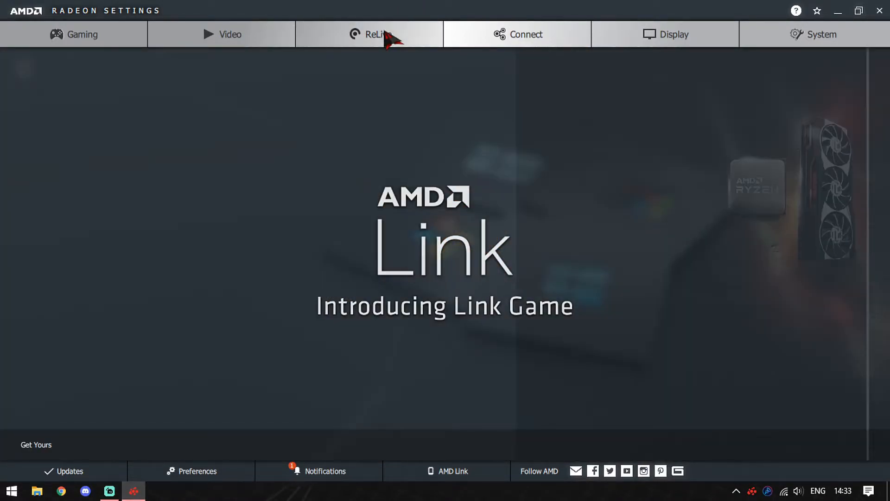
- Open ReLive global settings and browse the save folder without changing D:\Radeon ReLive
left_click(375, 34)
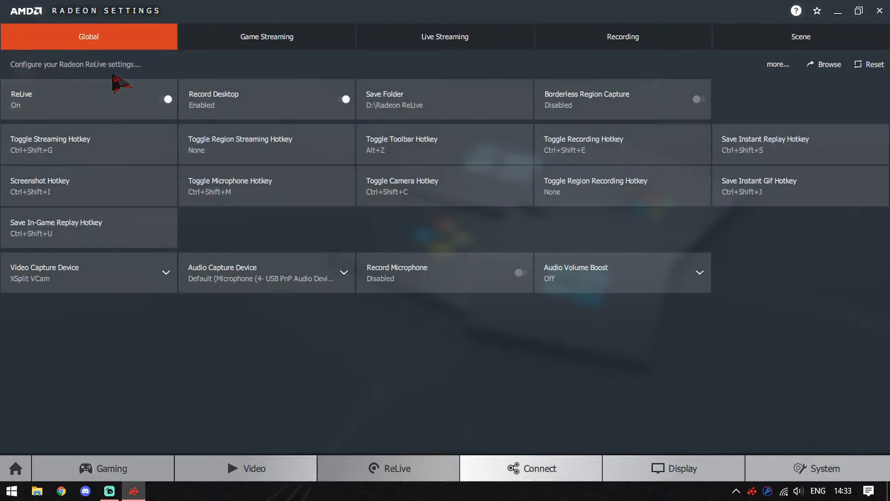
mouse_move(284, 105)
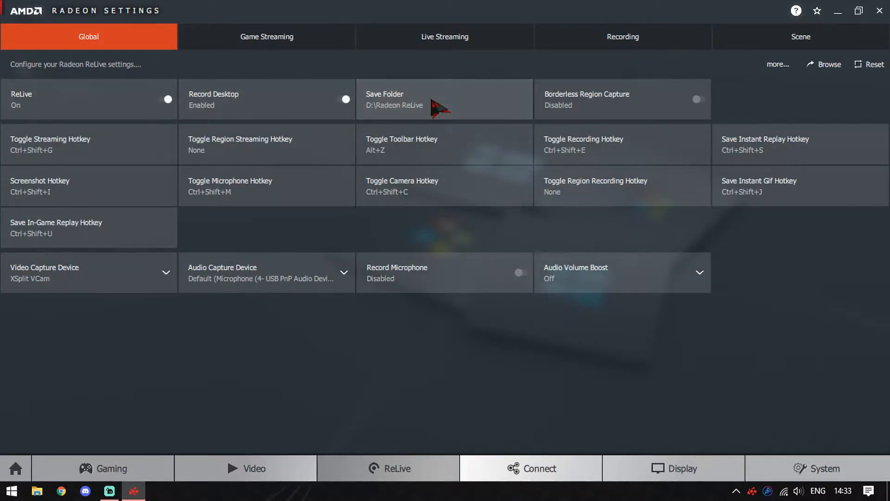
left_click(445, 99)
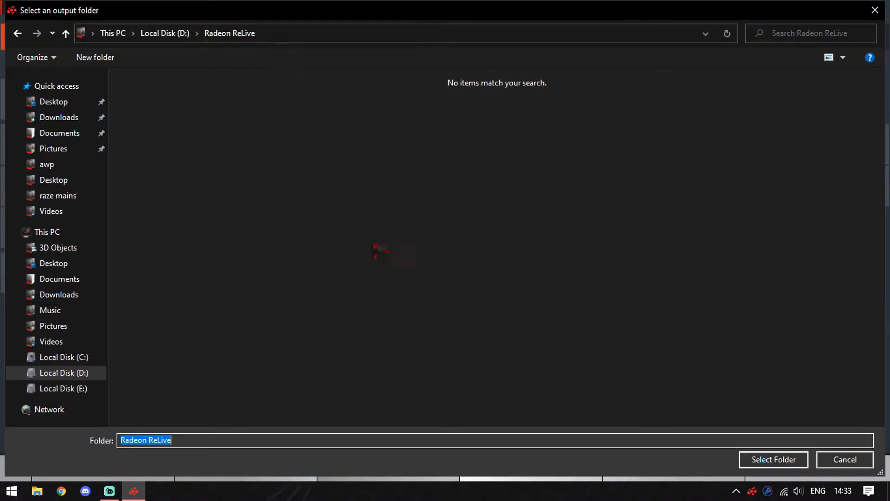
left_click(774, 460)
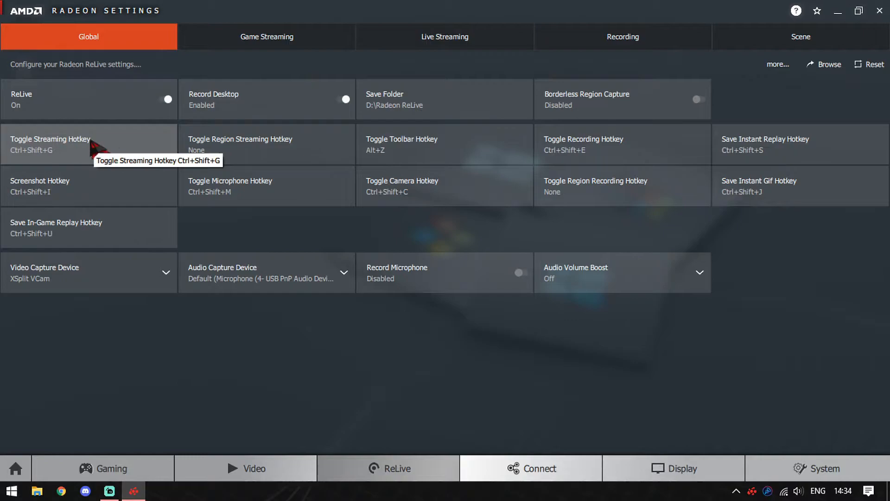
mouse_move(590, 154)
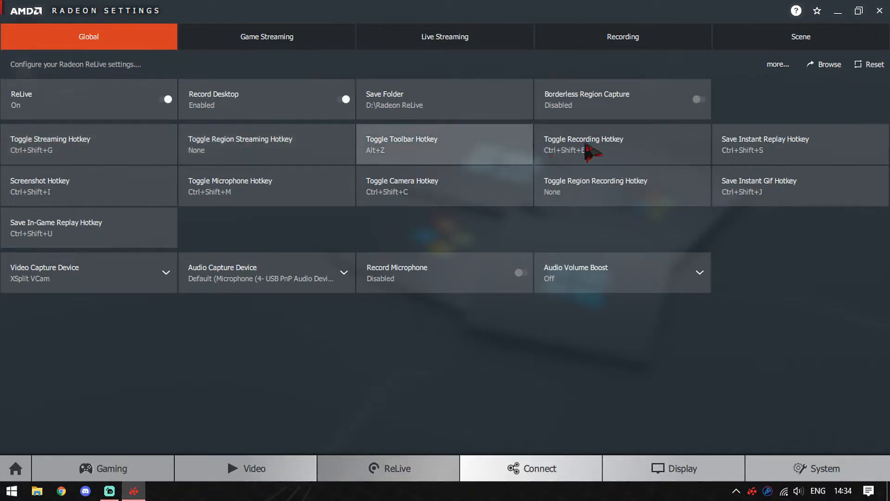
mouse_move(681, 173)
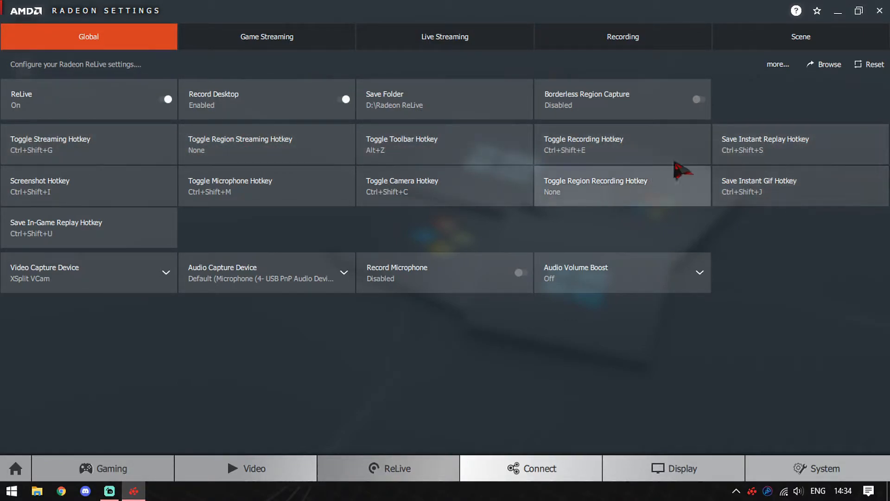
mouse_move(426, 173)
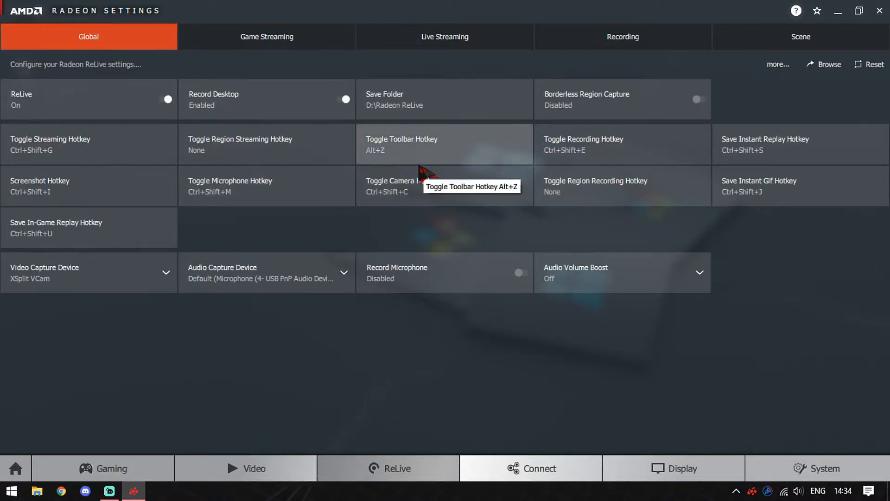
mouse_move(397, 160)
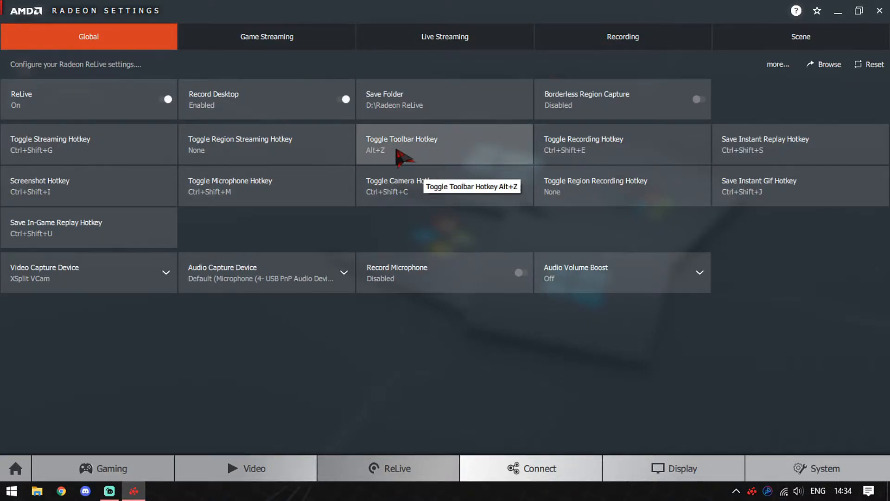
key("alt+z")
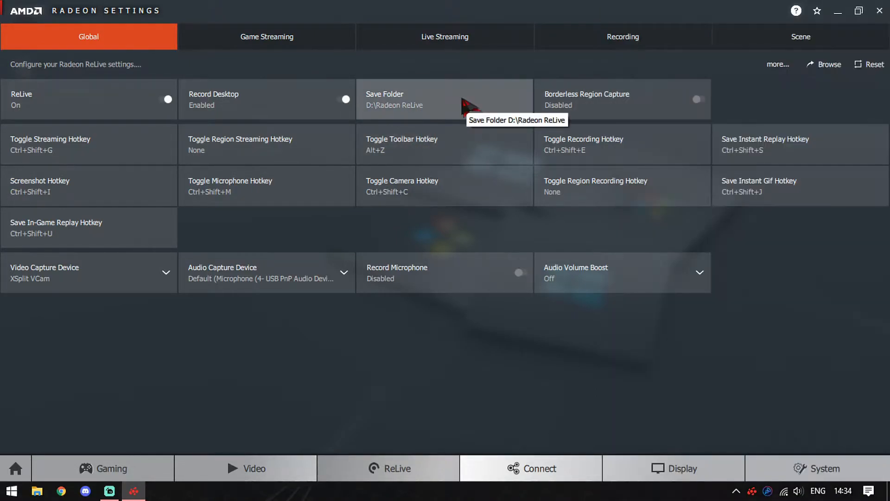
- On the Recording page, toggle Instant Replay off and on, returning its length to 2 minutes
left_click(622, 36)
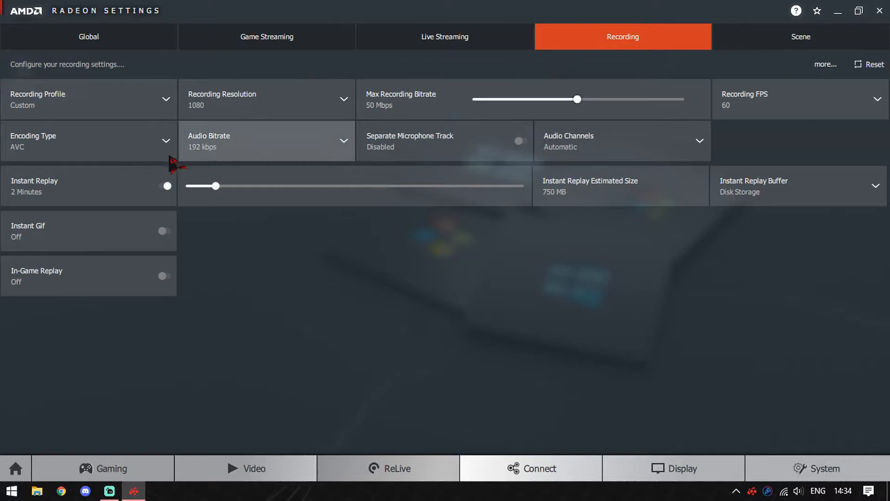
mouse_move(108, 119)
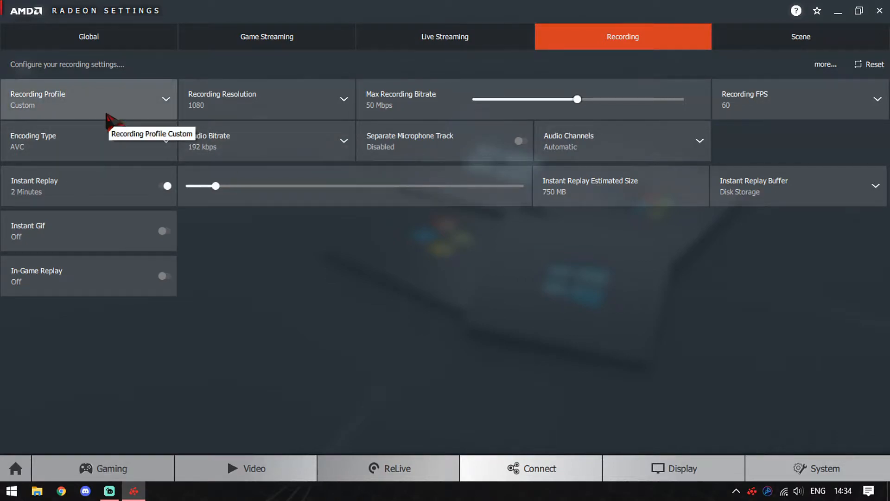
mouse_move(108, 191)
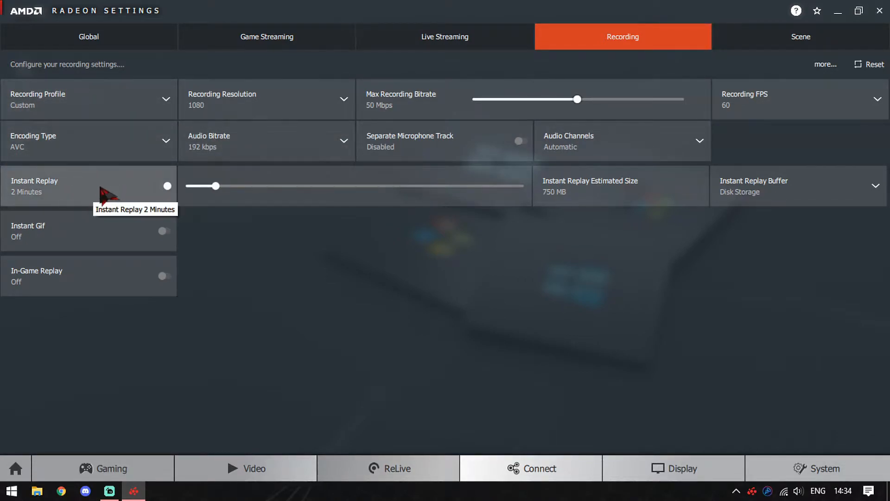
left_click(167, 186)
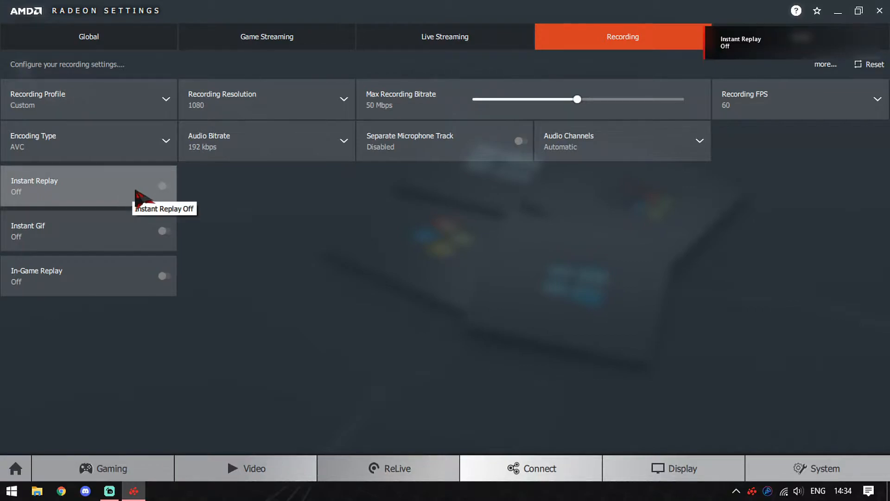
left_click(165, 186)
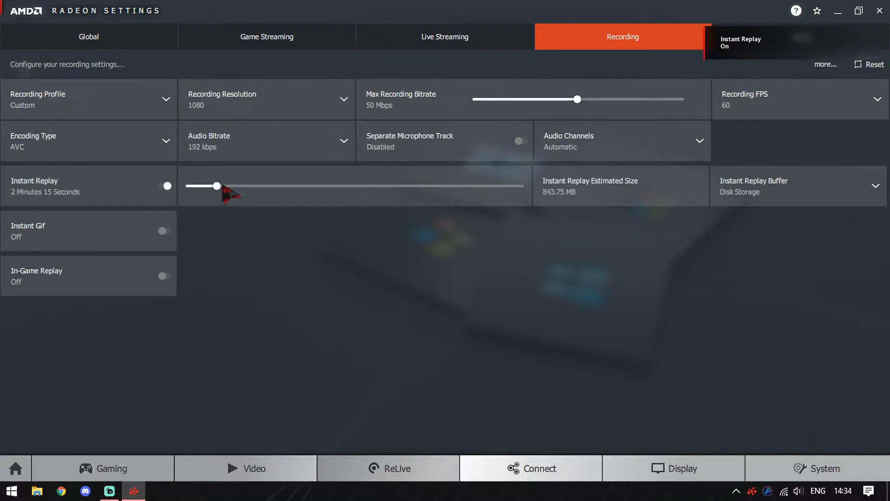
left_click_drag(215, 186, 236, 185)
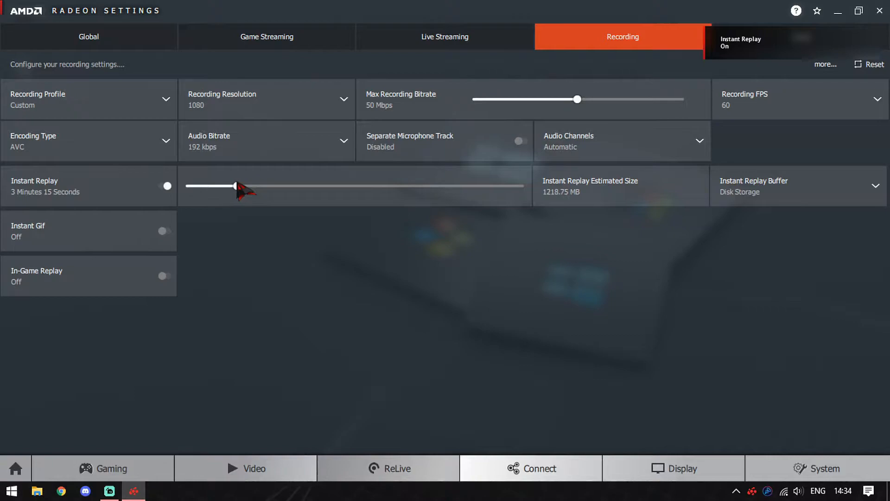
left_click_drag(235, 185, 222, 186)
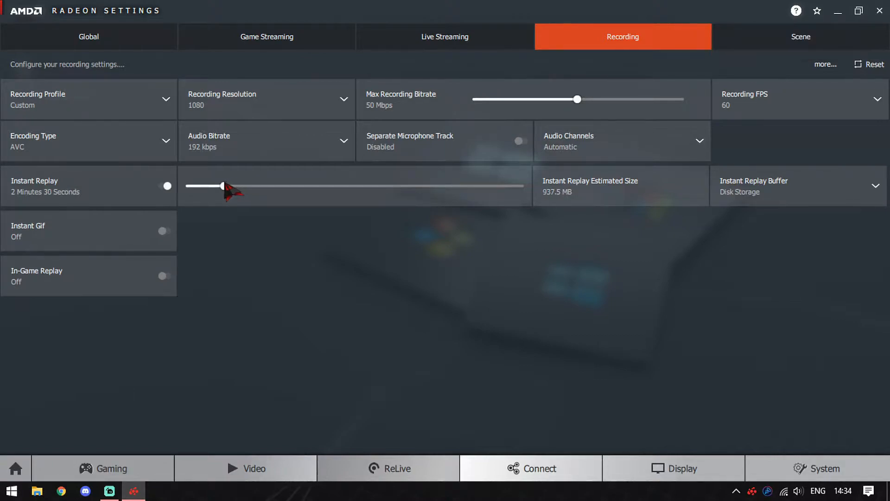
left_click_drag(223, 185, 215, 186)
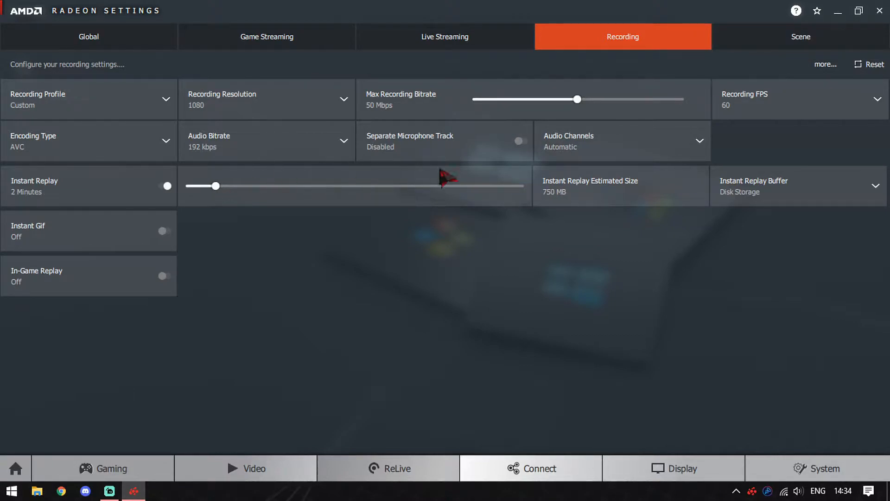
mouse_move(569, 284)
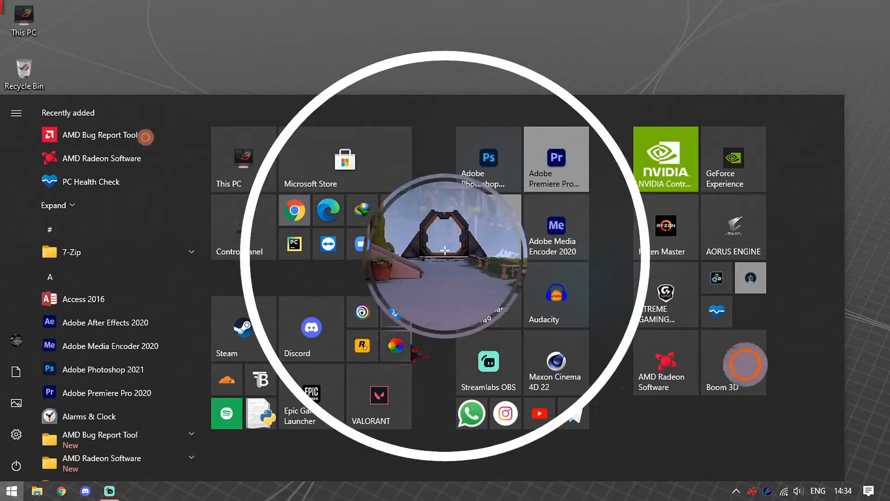
- Start VALORANT from its Start menu tile
left_click(371, 398)
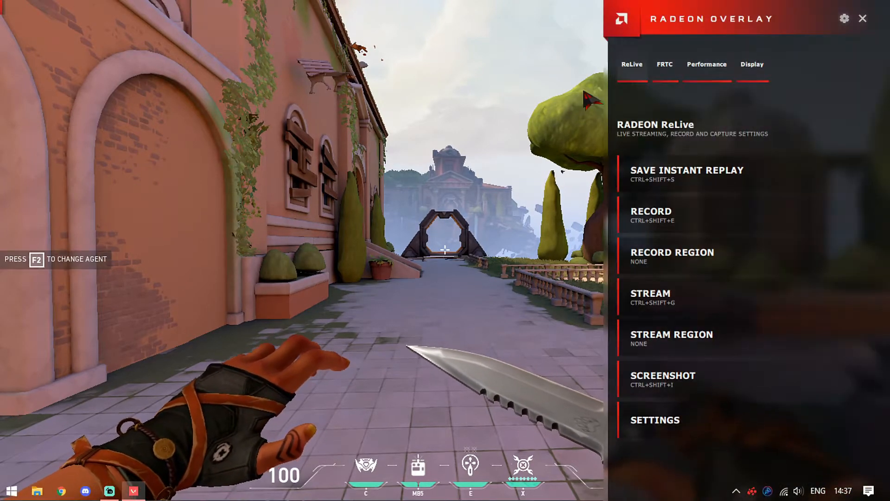
mouse_move(653, 165)
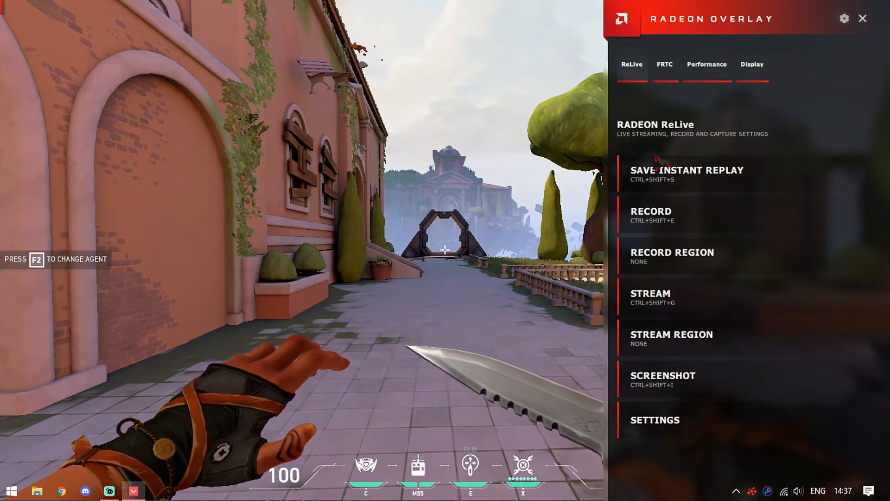
mouse_move(767, 187)
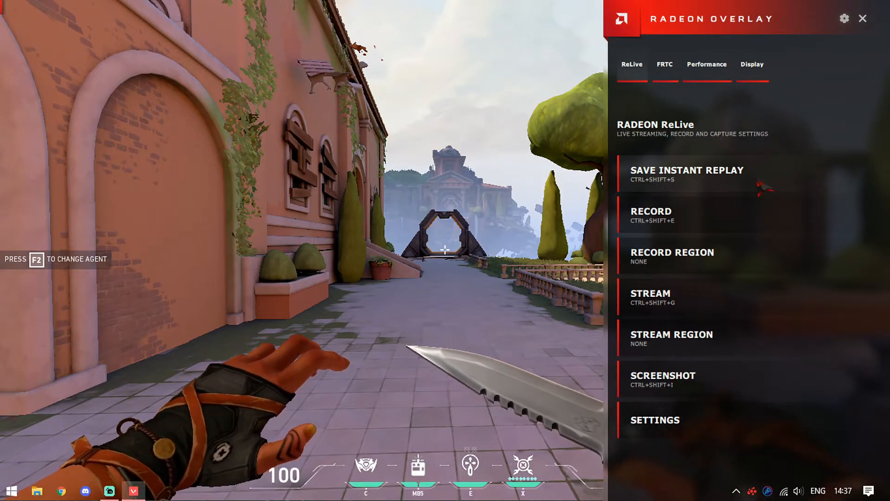
mouse_move(673, 296)
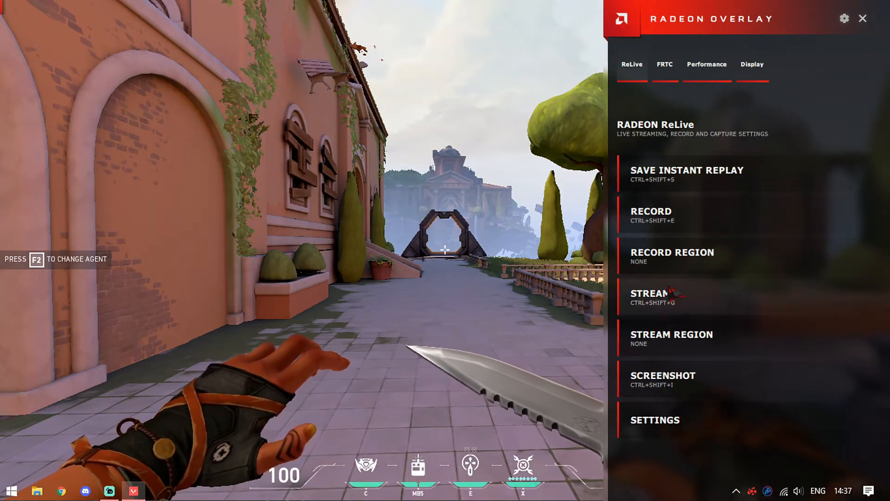
mouse_move(715, 307)
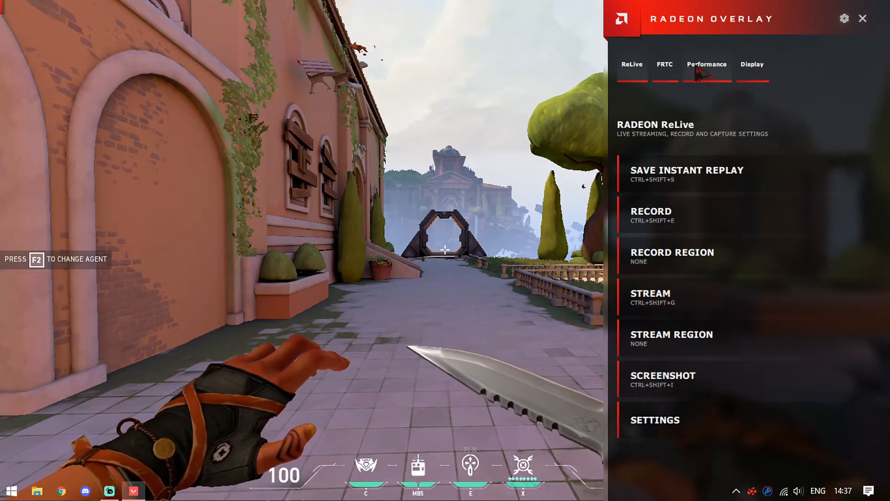
- Expand Performance metrics options, review the monitored metrics list, then leave Show Metrics off
left_click(707, 64)
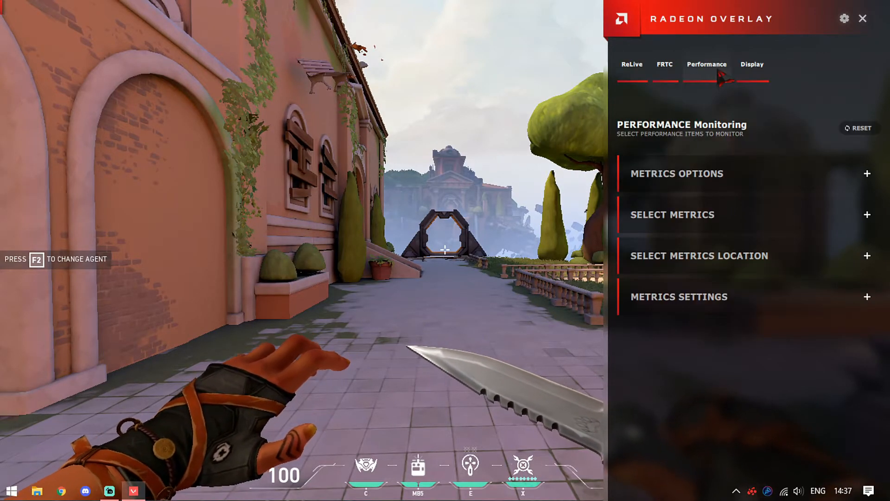
left_click(676, 173)
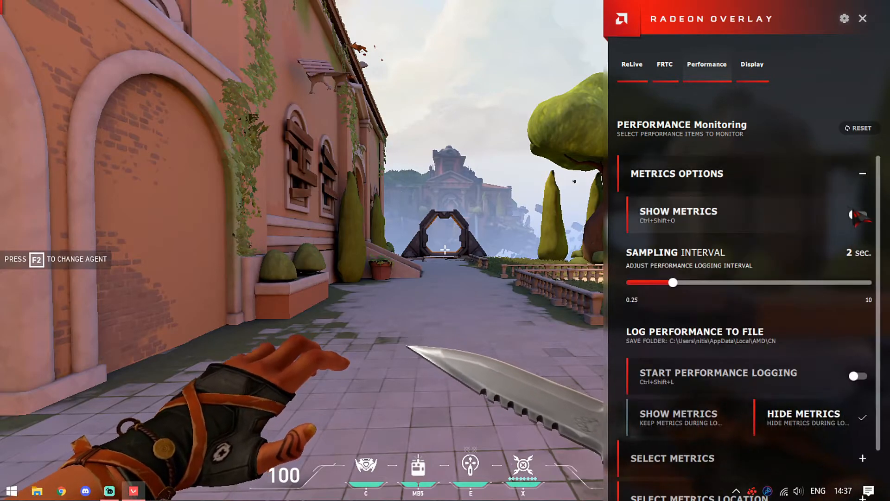
left_click(858, 215)
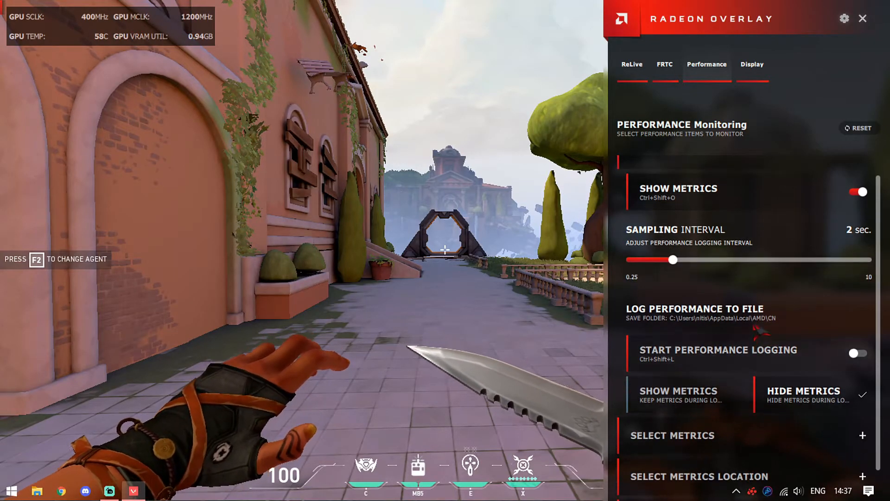
scroll("down", 3)
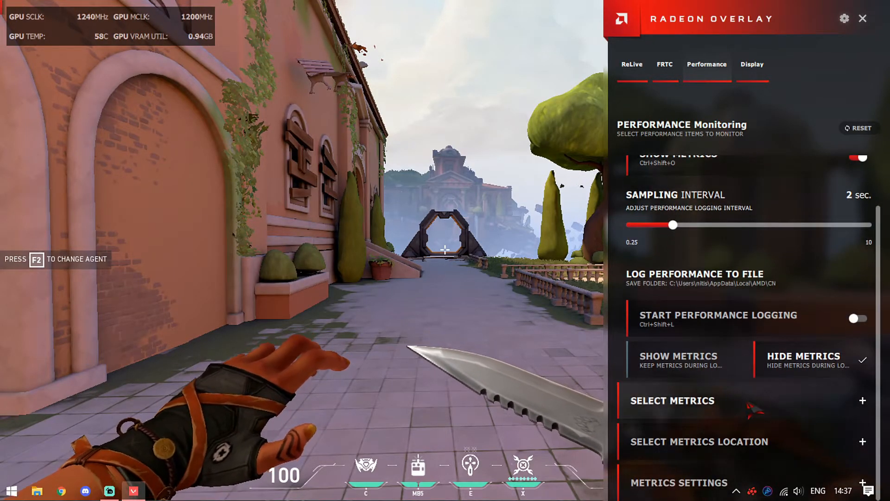
left_click(672, 400)
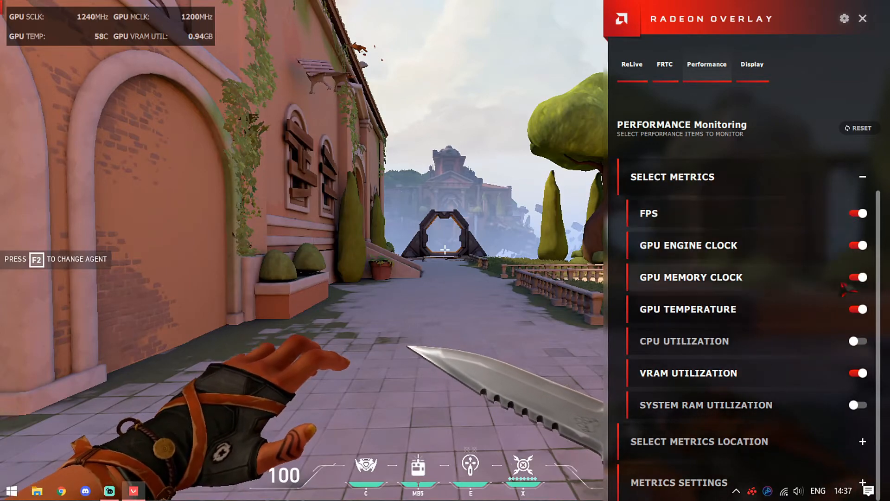
left_click(673, 177)
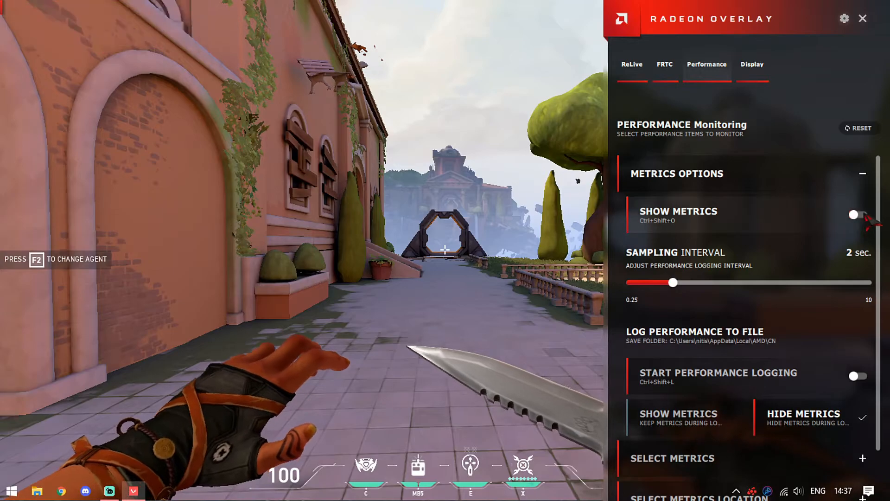
left_click(857, 215)
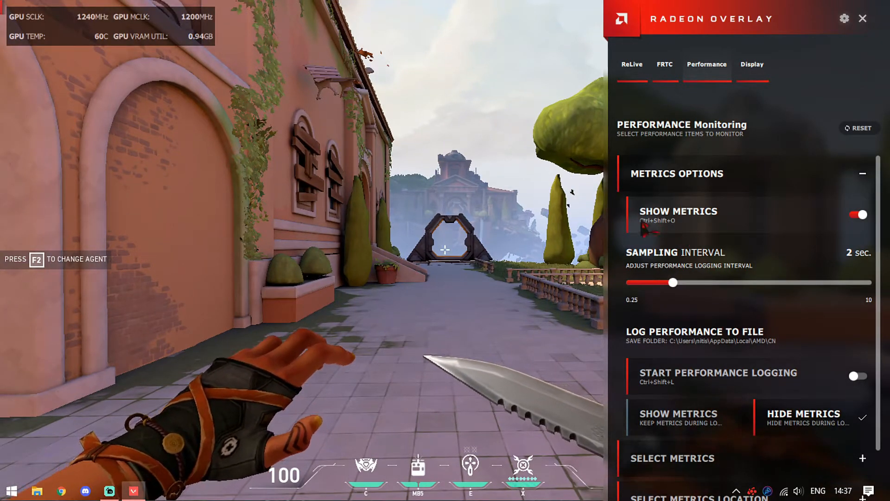
left_click(858, 215)
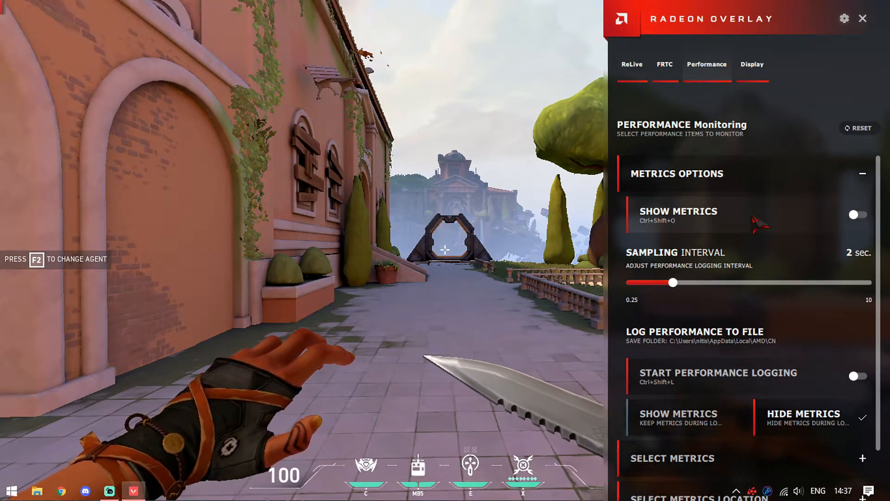
left_click(862, 173)
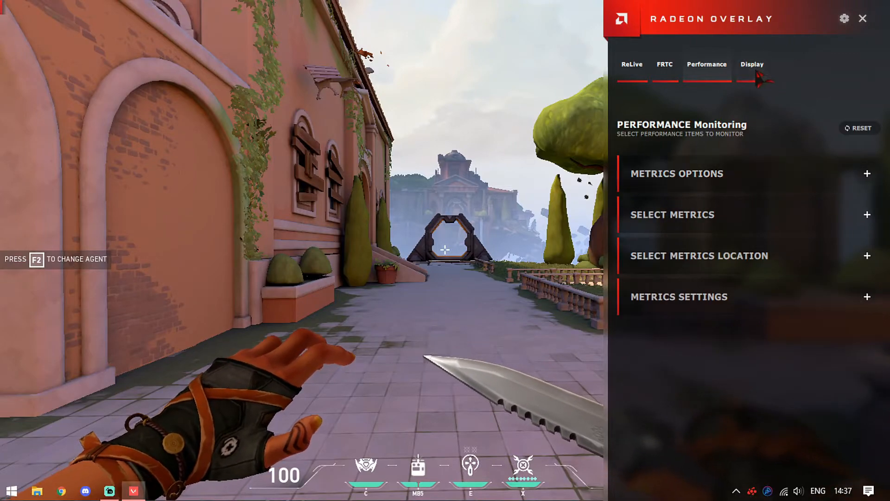
- Under Display > Color, set Brightness 18 and Contrast 133, then return to ReLive
left_click(752, 64)
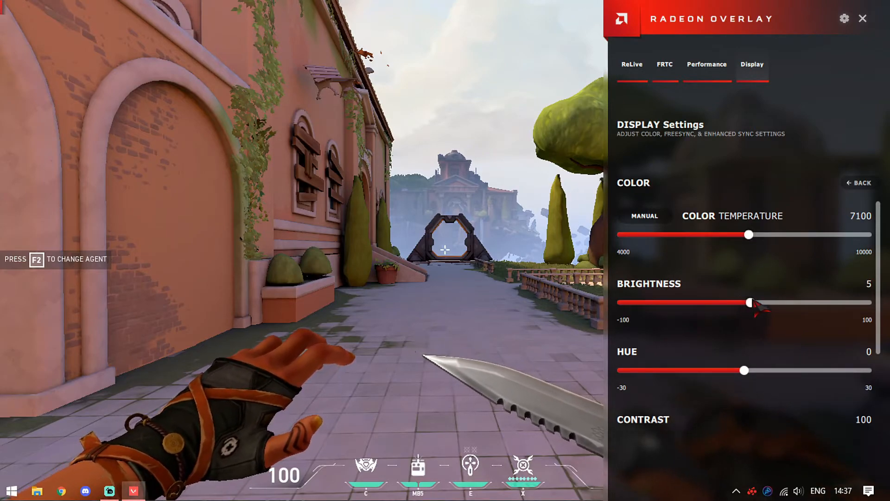
scroll("down", 3)
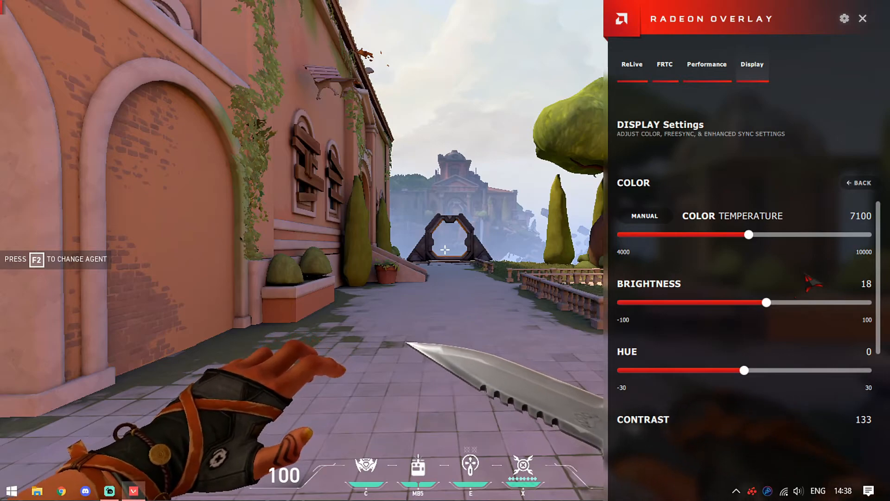
scroll("down", 3)
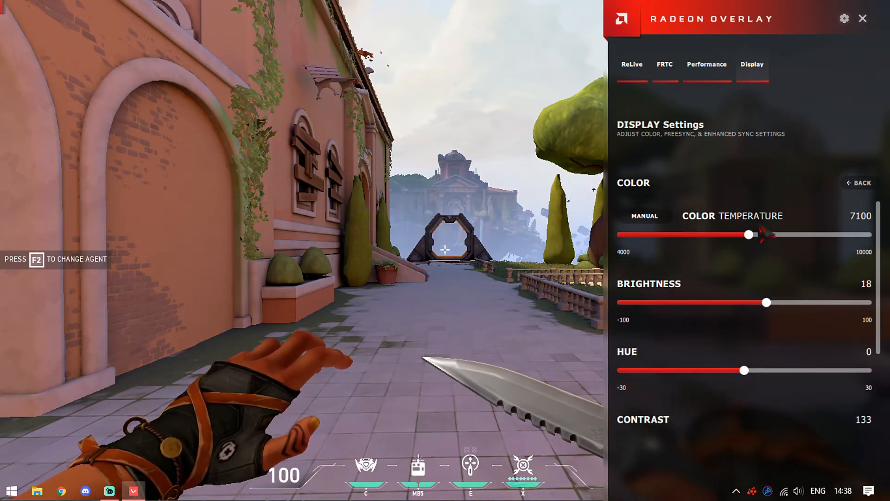
left_click(631, 64)
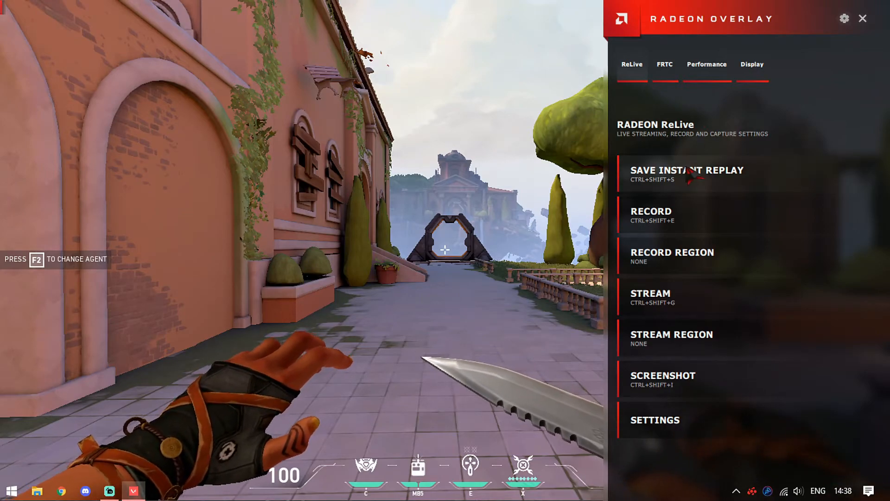
- Save an instant replay, record gameplay briefly while toggling game settings, then stop and save
left_click(686, 174)
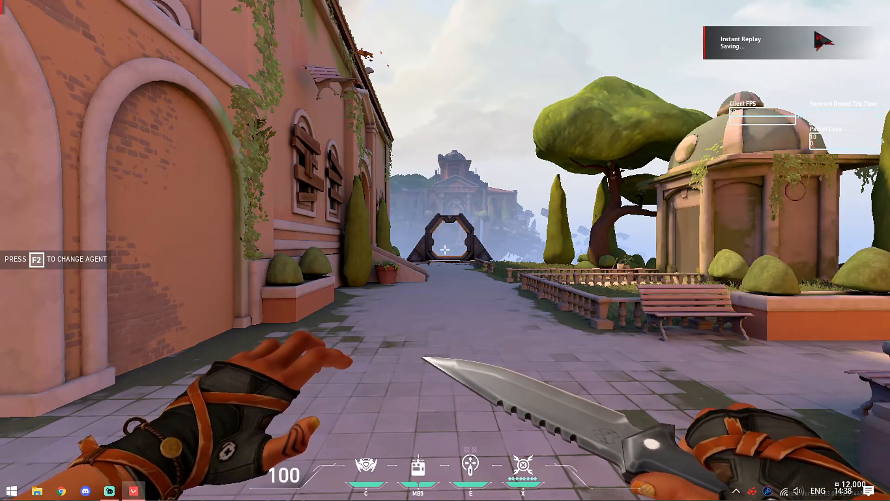
mouse_move(801, 83)
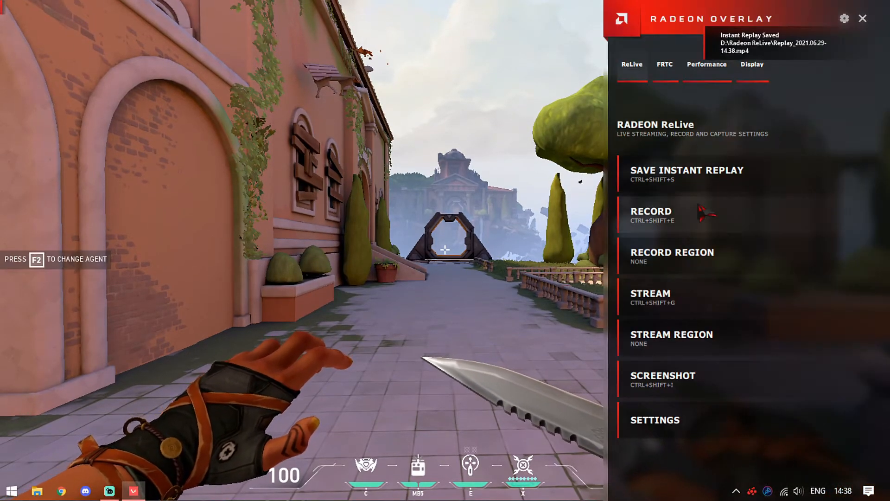
left_click(650, 214)
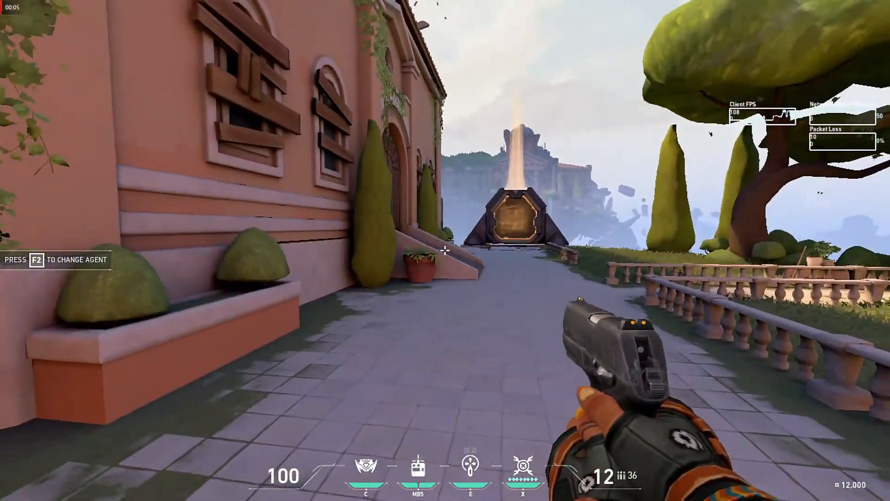
key("Escape")
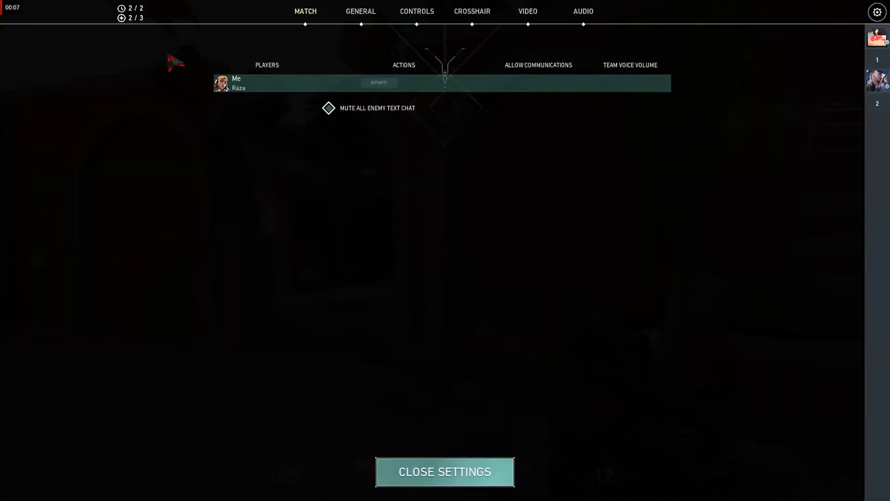
left_click(444, 471)
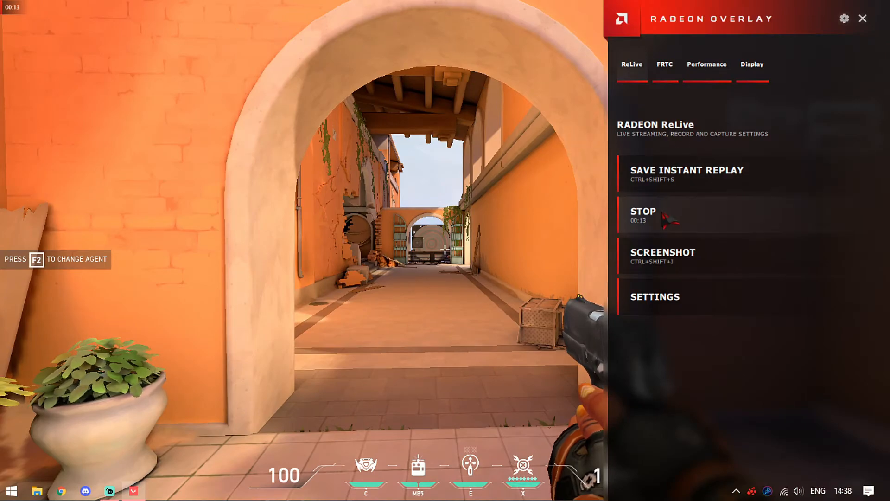
left_click(643, 212)
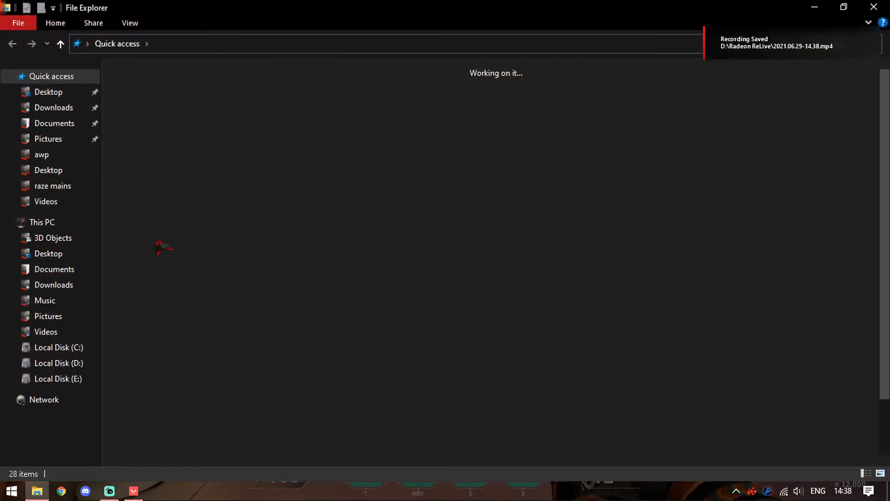
- Browse to D:\Radeon ReLive and play the 2021.06.29-14.38 recording
left_click(58, 363)
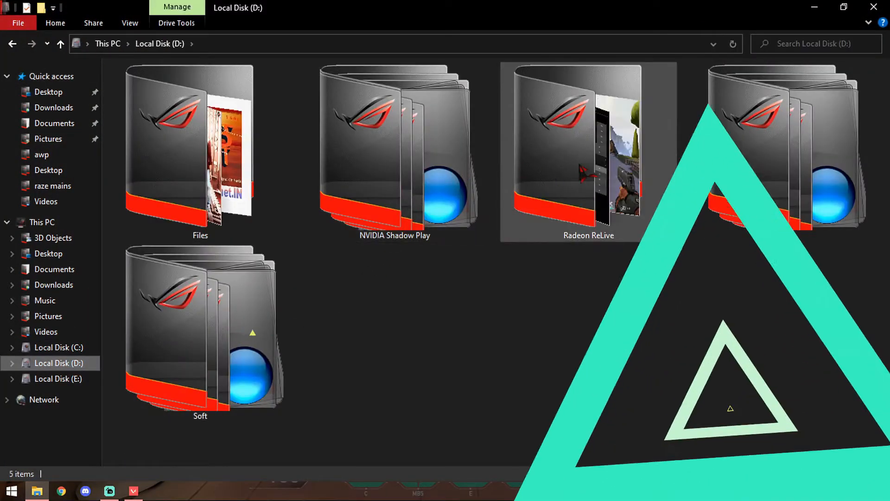
double_click(590, 147)
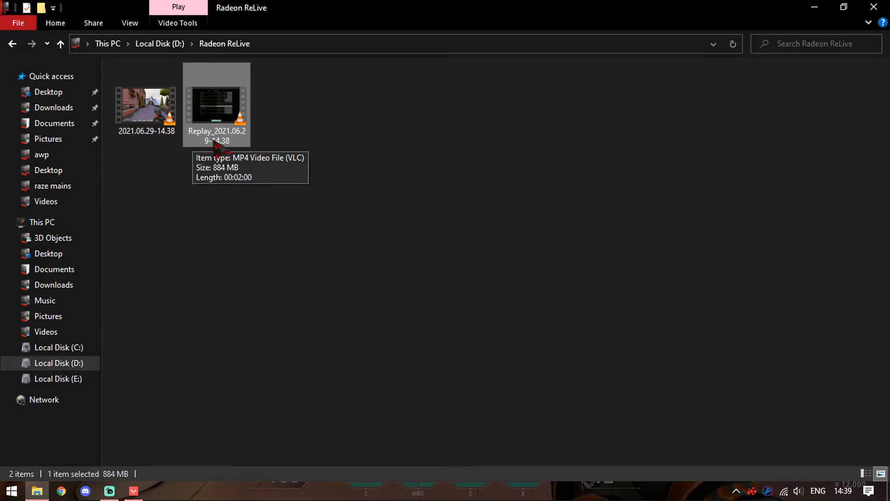
left_click(146, 105)
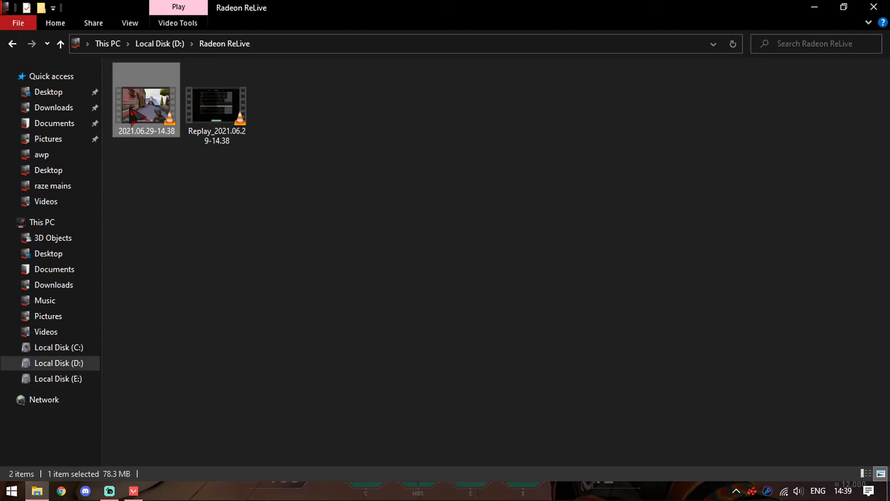
double_click(146, 107)
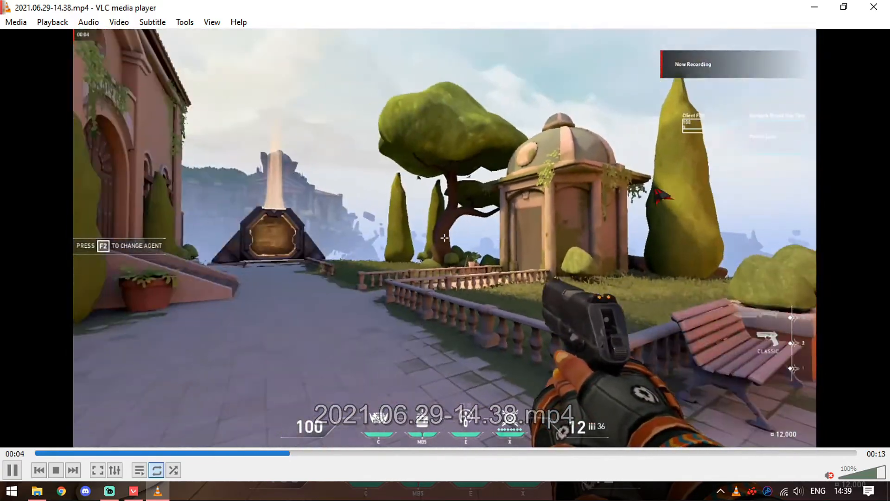
- Close VLC after watching the 2021.06.29-14.38.mp4 clip
left_click(37, 491)
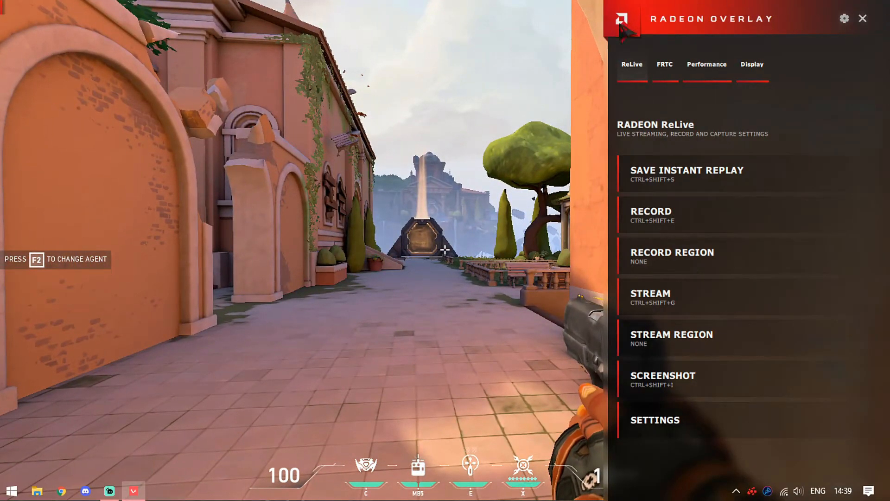
mouse_move(752, 205)
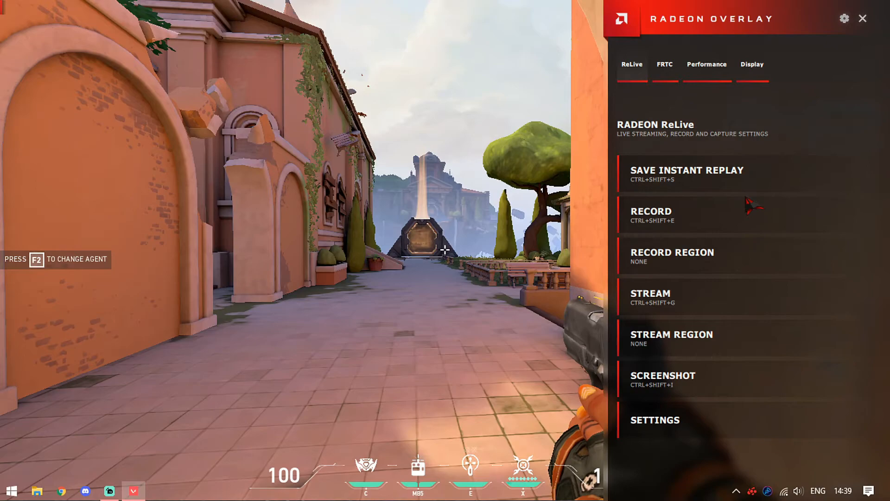
- Exit the Radeon Overlay and Valorant to reach the empty Windows desktop
left_click(751, 64)
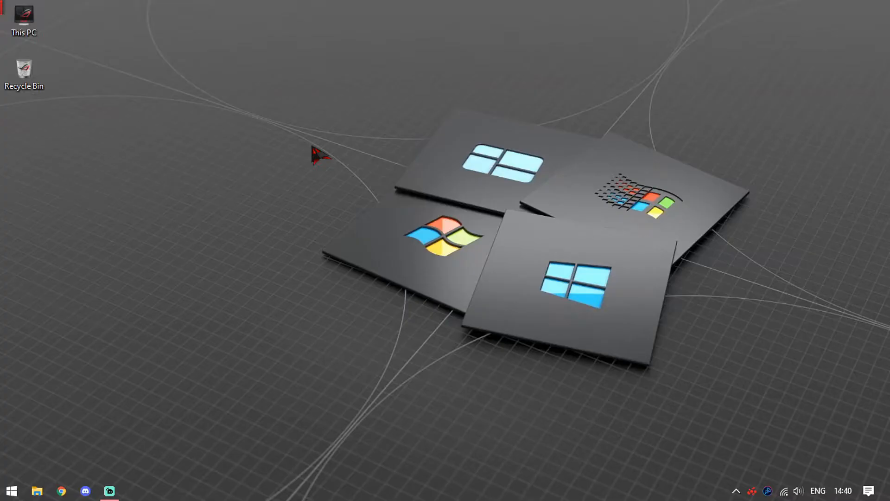
mouse_move(389, 188)
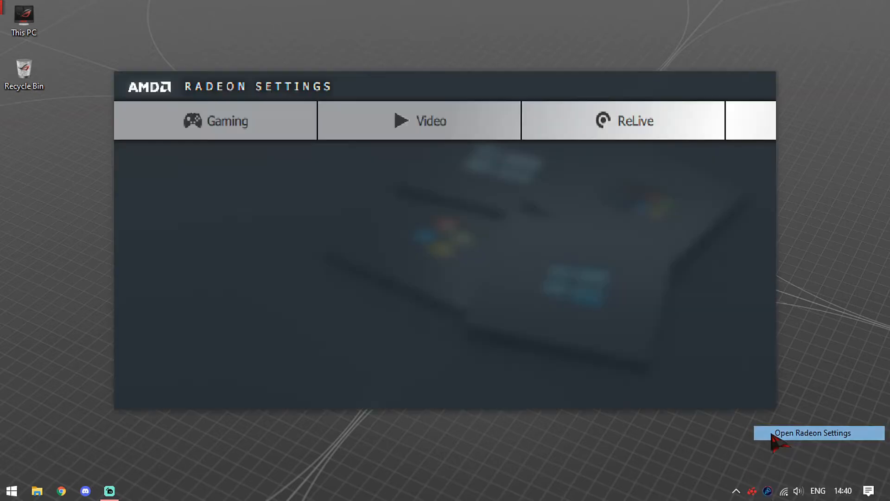
- Reopen AMD Radeon Settings from the system tray icon
left_click(817, 432)
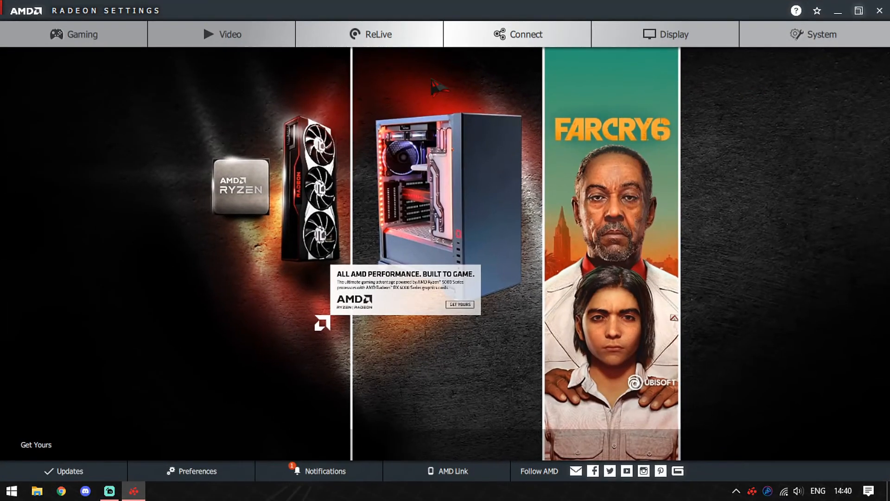